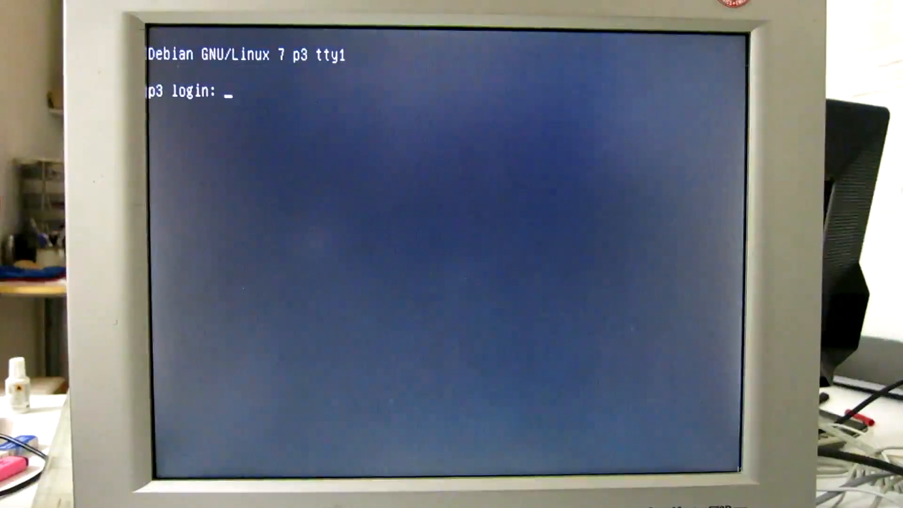
Log in as root and change directory to /home.
type("root")
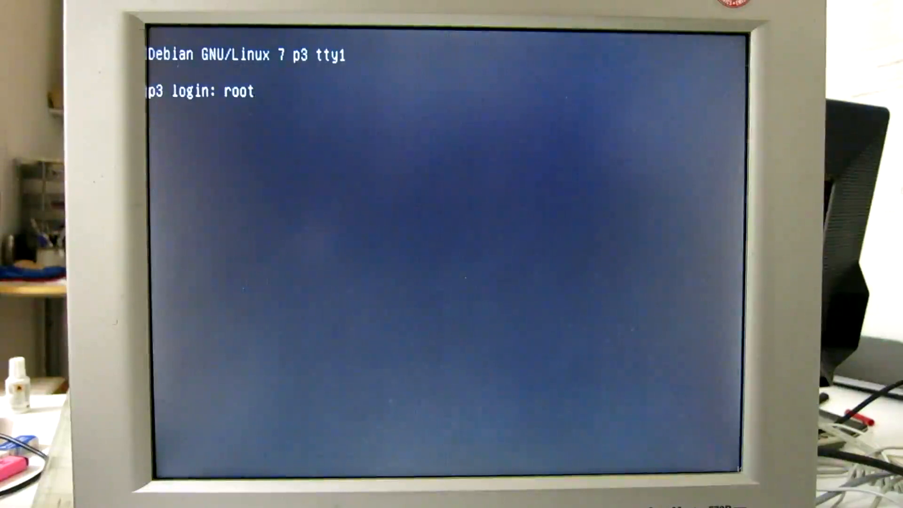
key("Return")
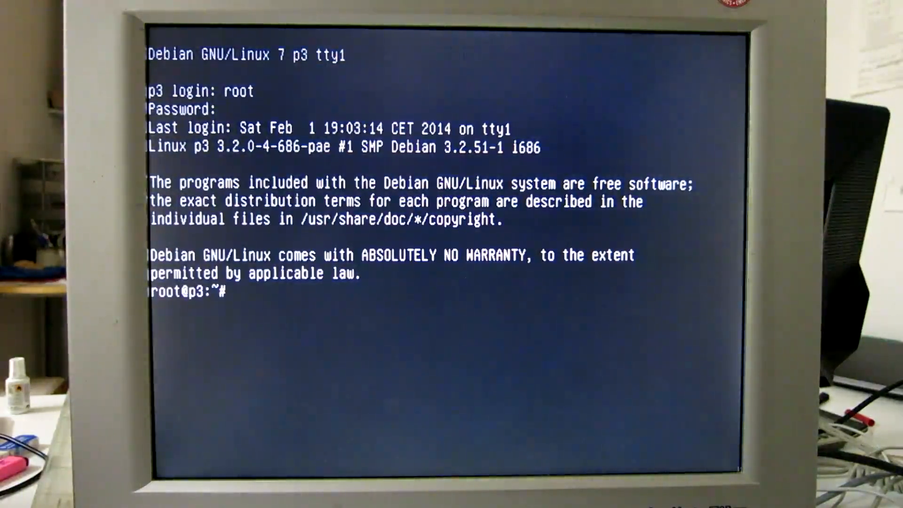
type("C")
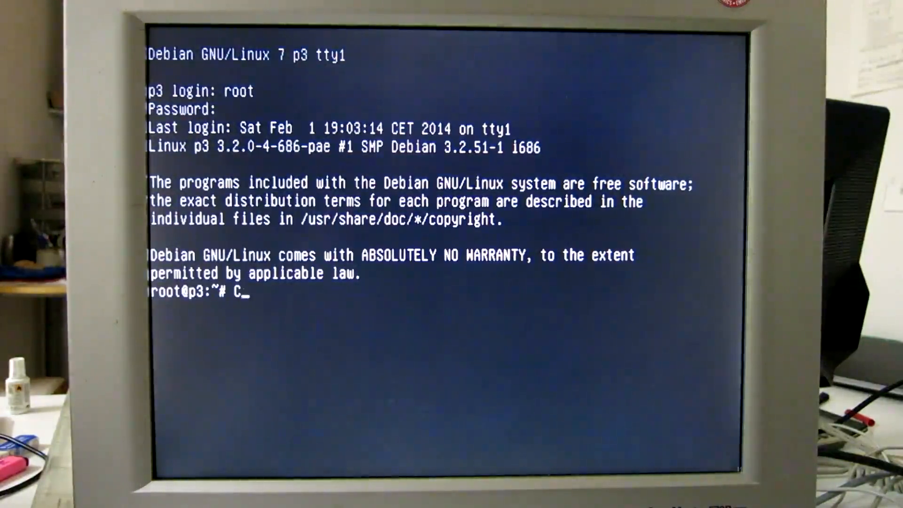
type("d")
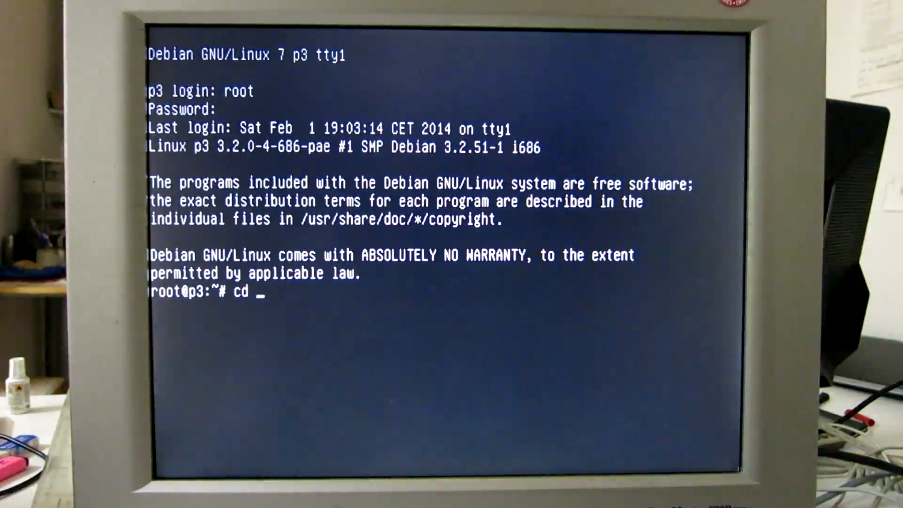
type("/home")
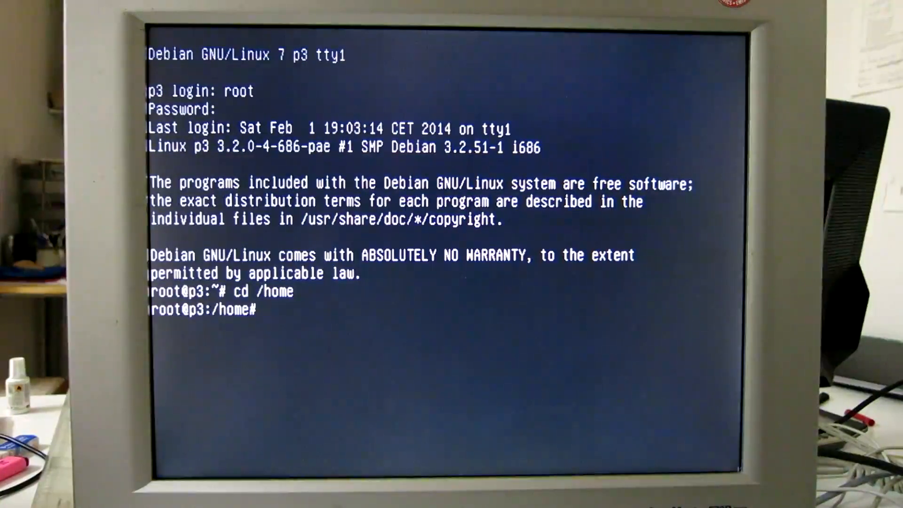
type("wge")
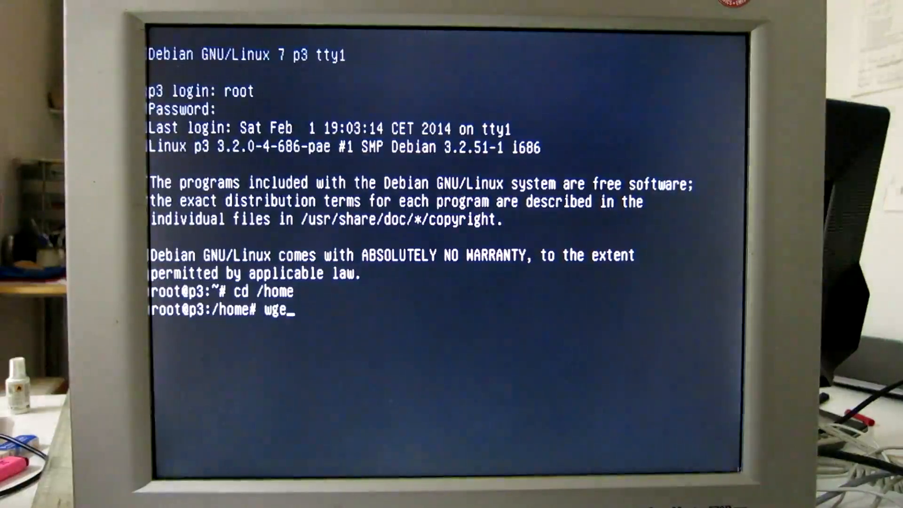
type("t")
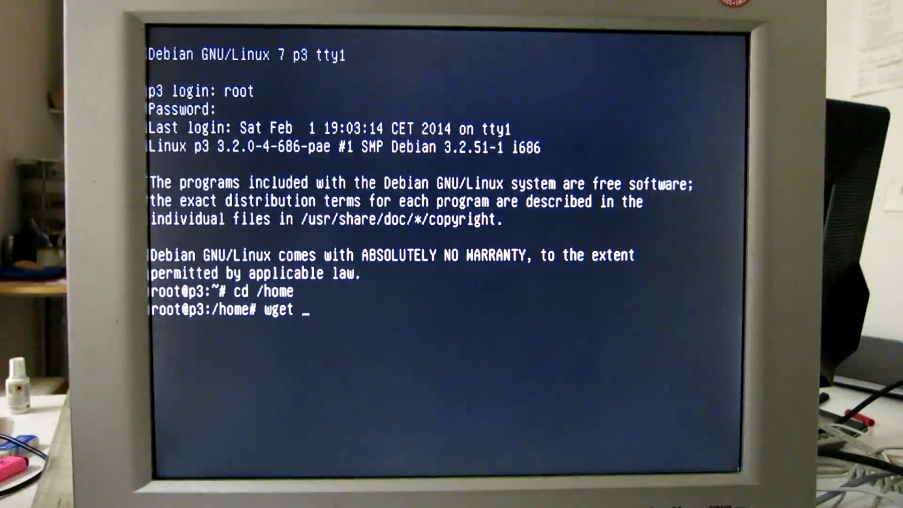
type("http")
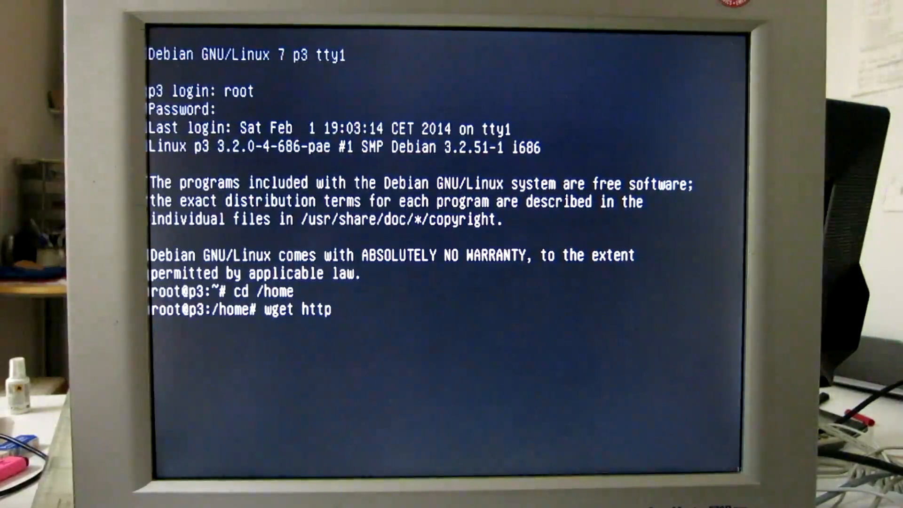
type("://")
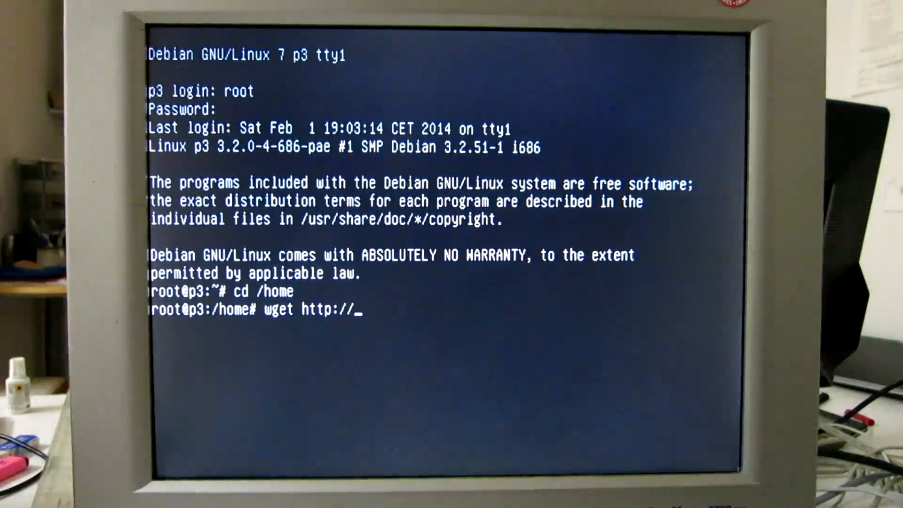
type("sm")
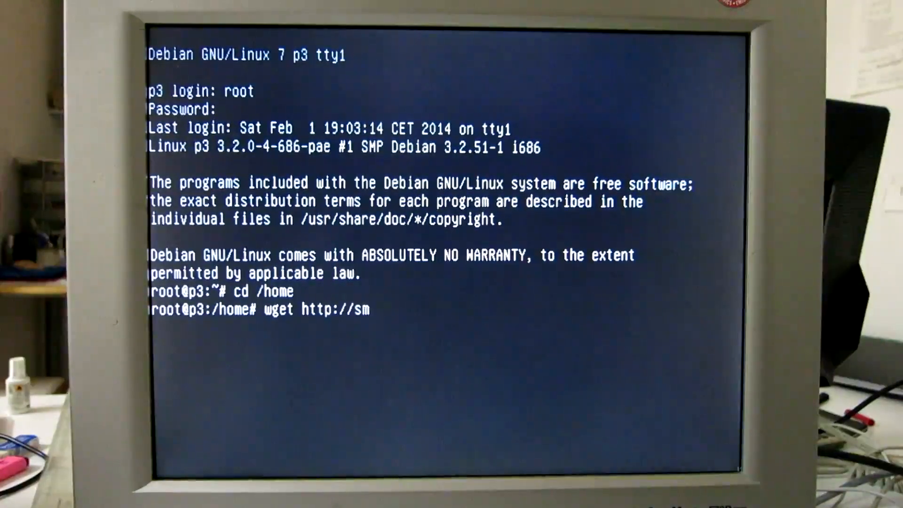
type("5bsz.com")
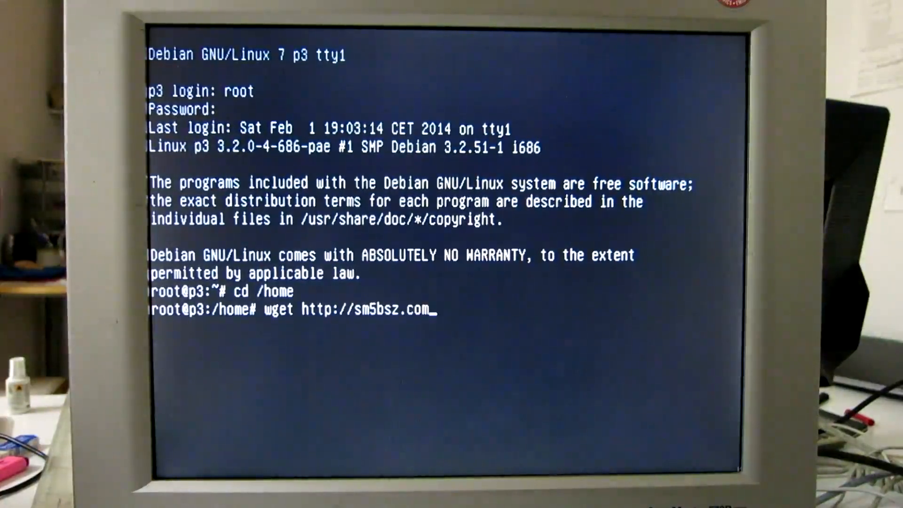
type("/linuxdsp/")
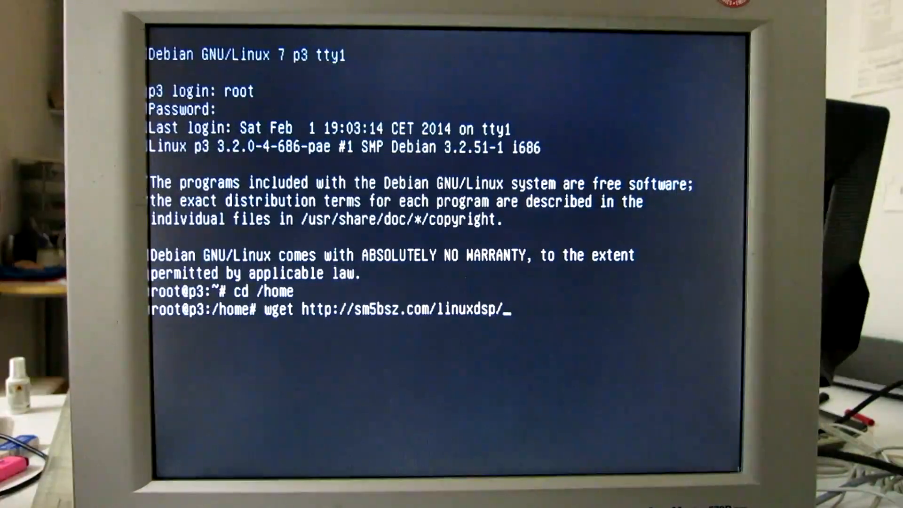
type("arch1")
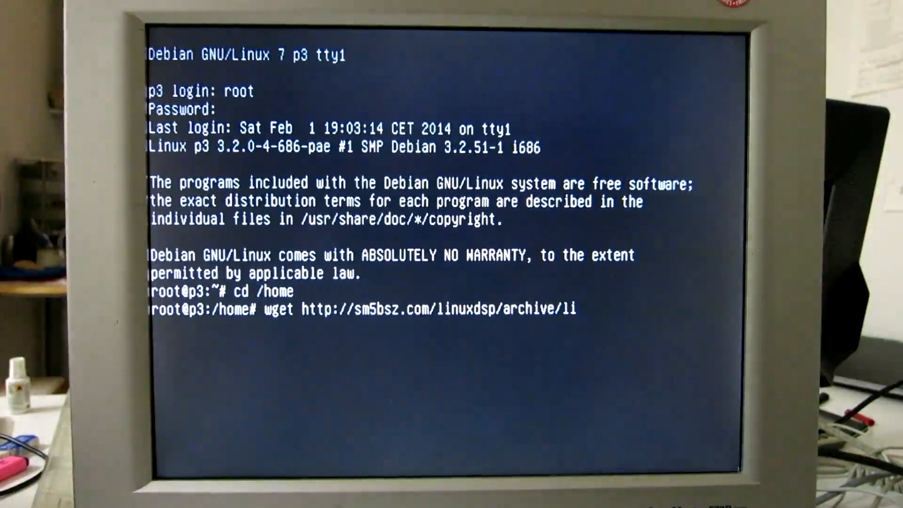
type("r03")
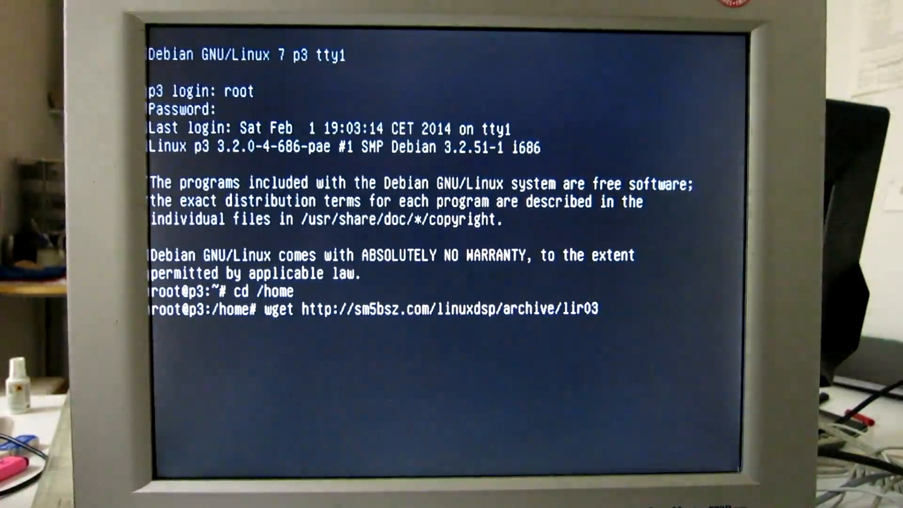
type("-51")
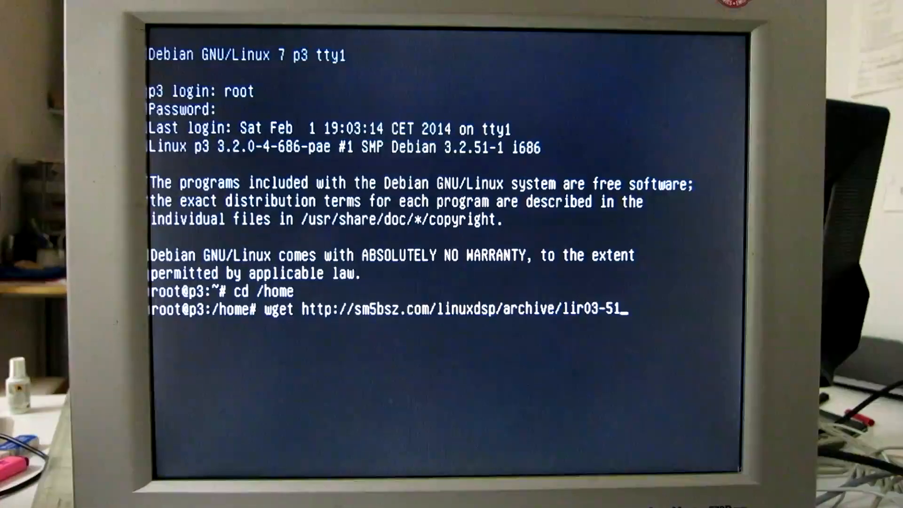
type(".tbz")
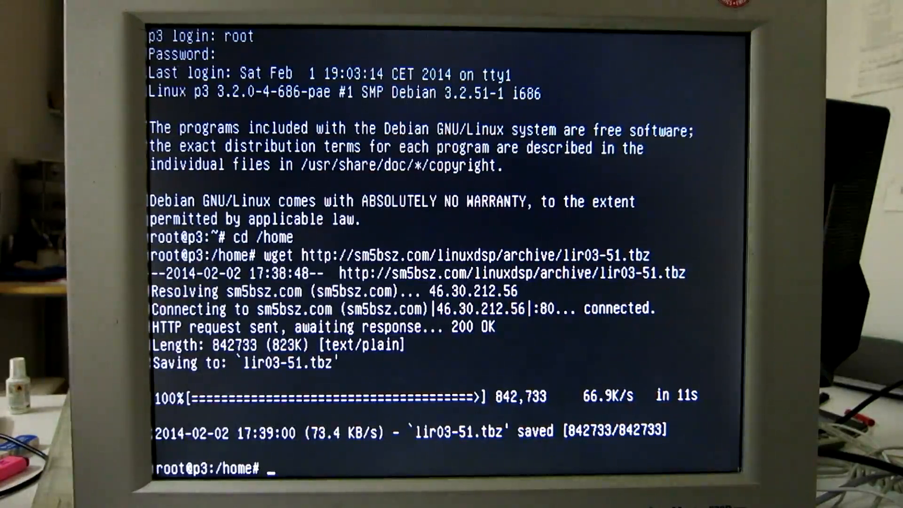
List the directory with ls to confirm lir03-51.tbz is present.
type("ls")
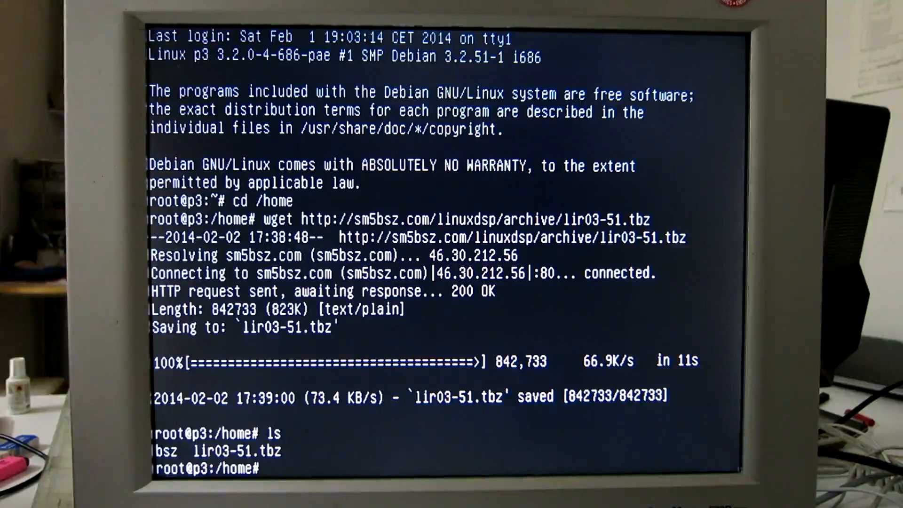
Extract lir03-51.tbz with tar xvfj and cd into linrad-03.51/.
type("t")
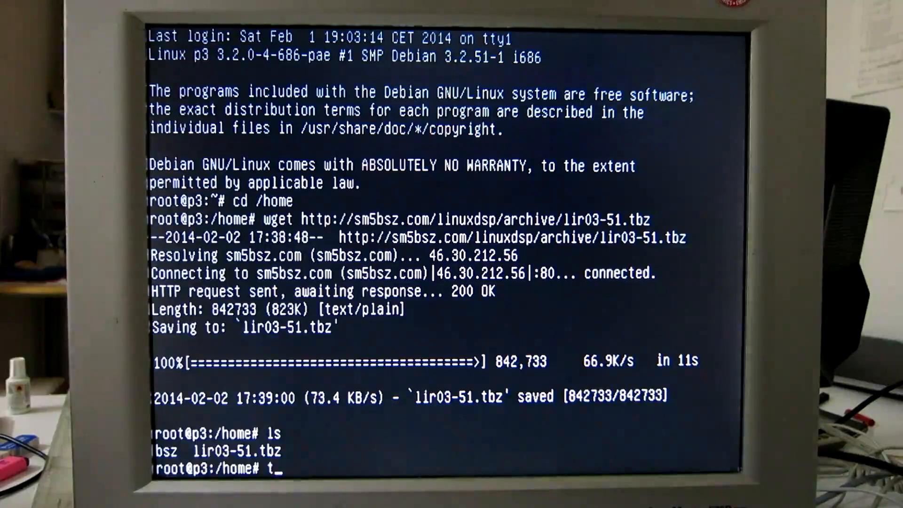
type("ar x")
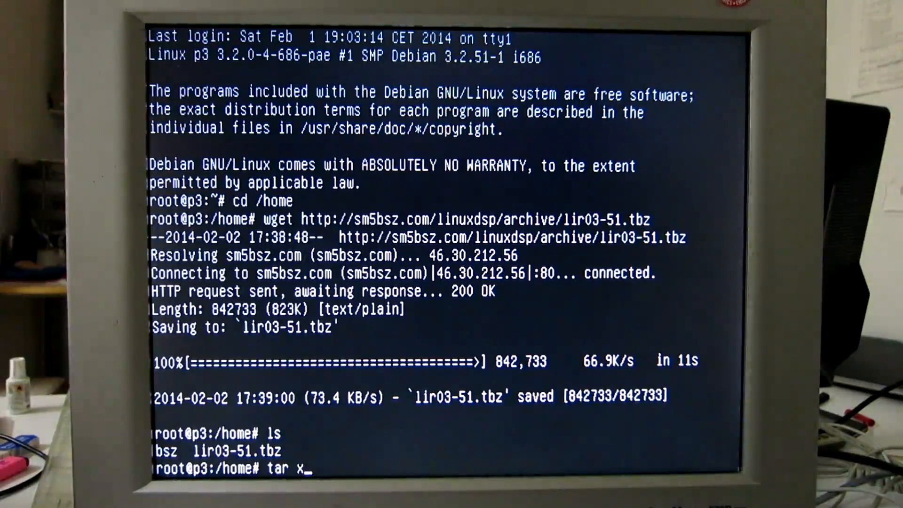
type("vfj")
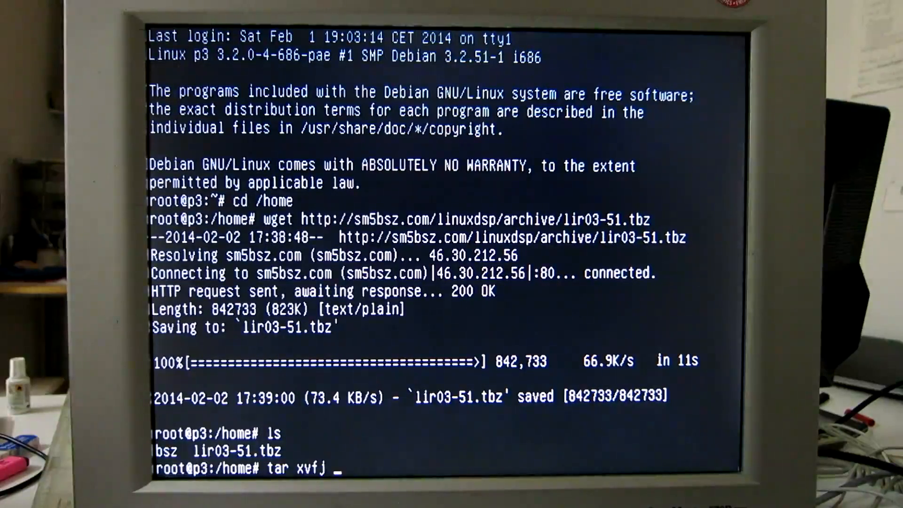
key("Return")
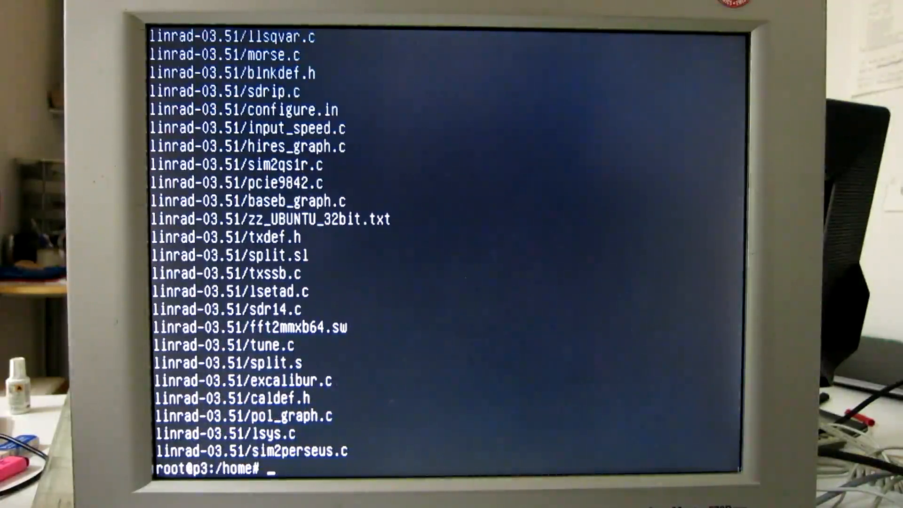
type("cd")
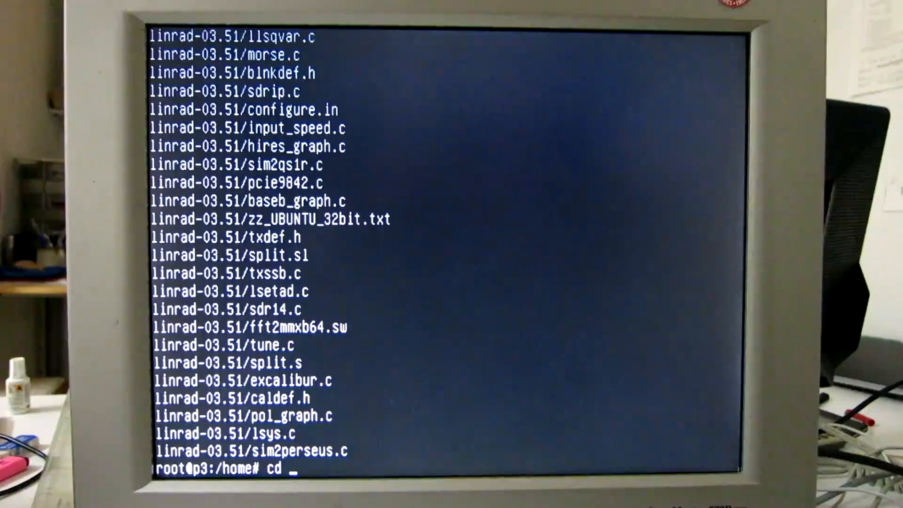
key("Return")
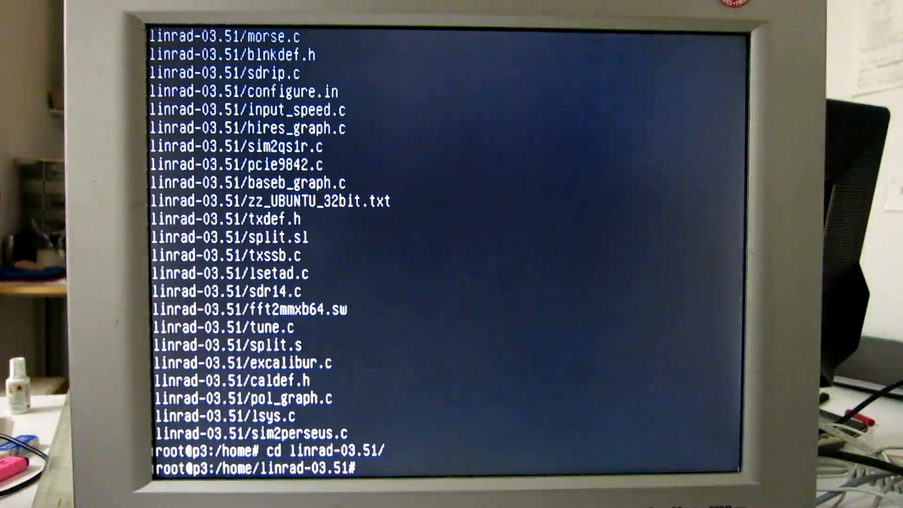
Run ./configure, which reports that gcc cannot be found.
type("./con")
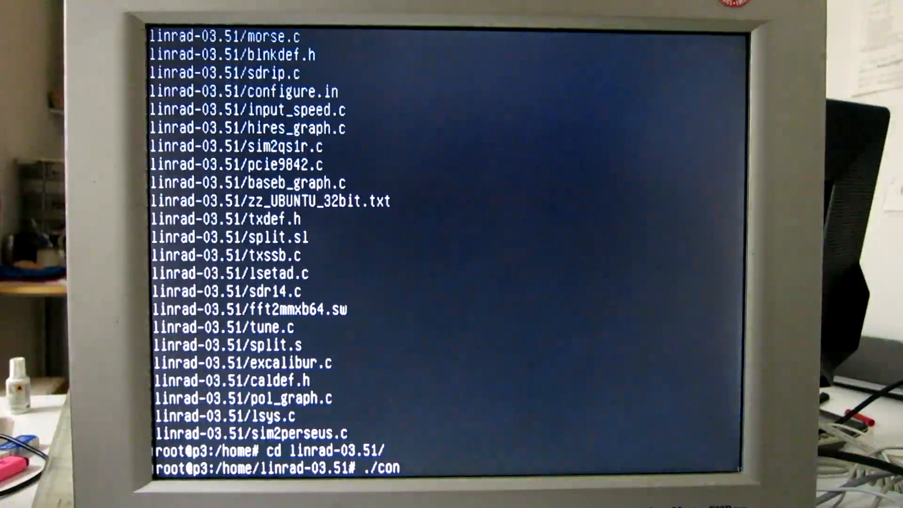
type("figure")
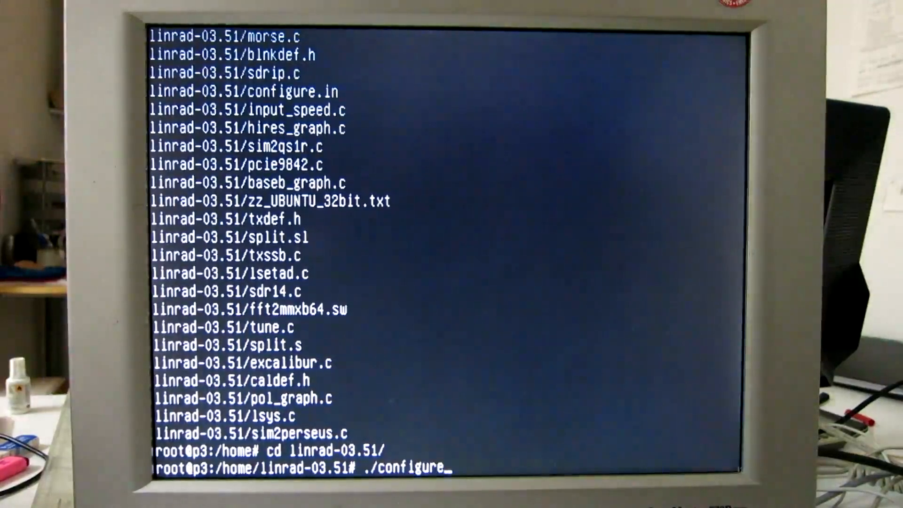
key("Return")
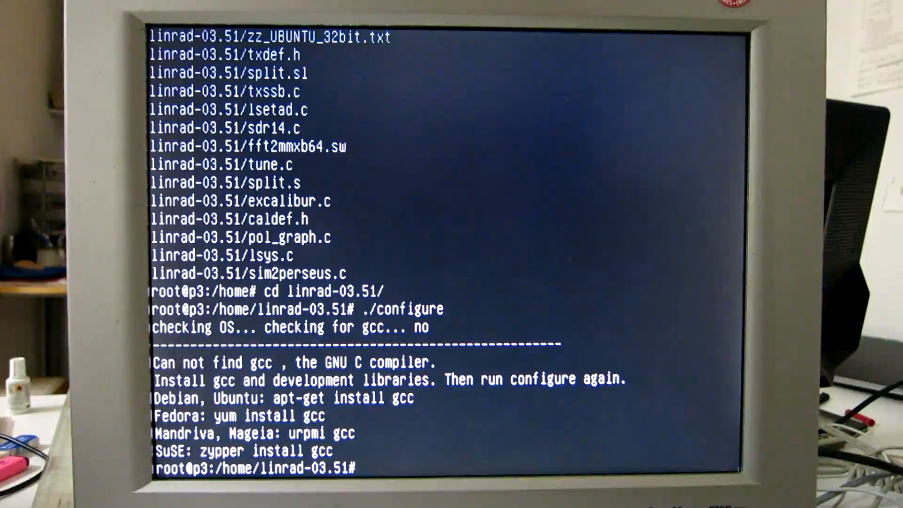
Install gpm and then gcc with its dependencies via apt-get install.
type("apt-")
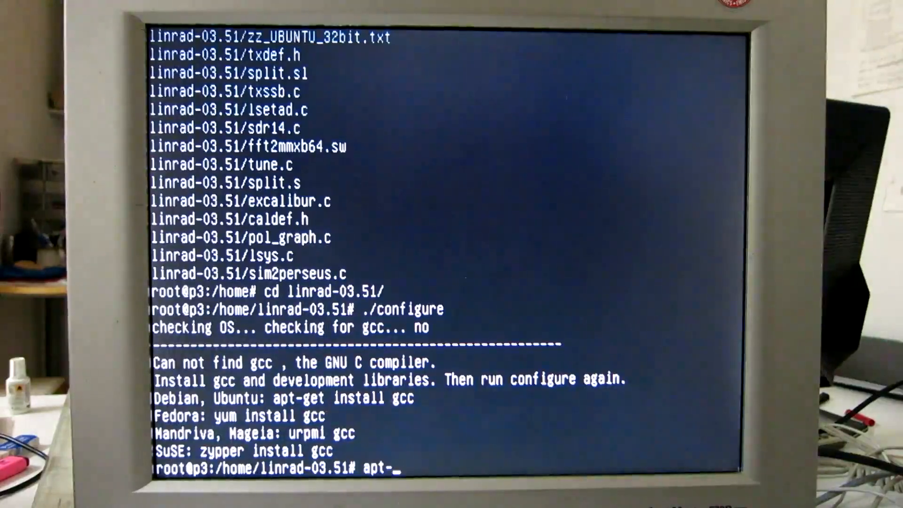
type("get i")
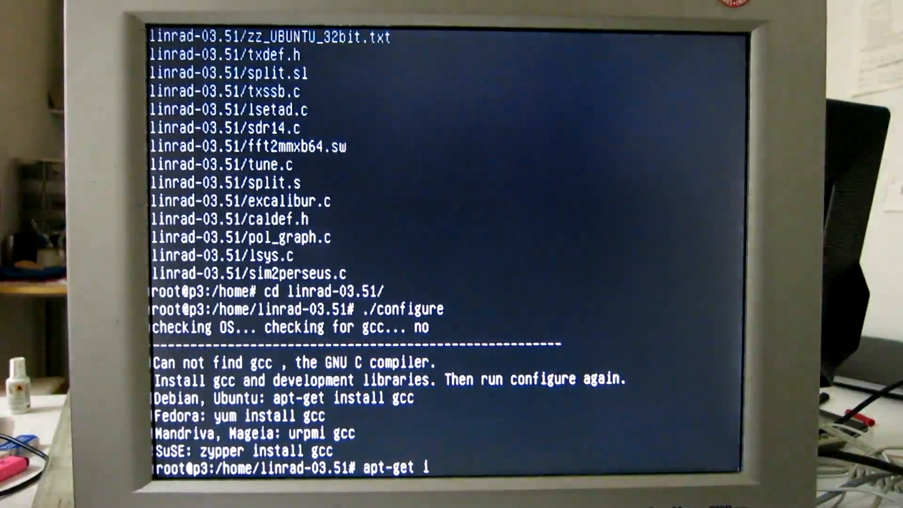
type("nstall")
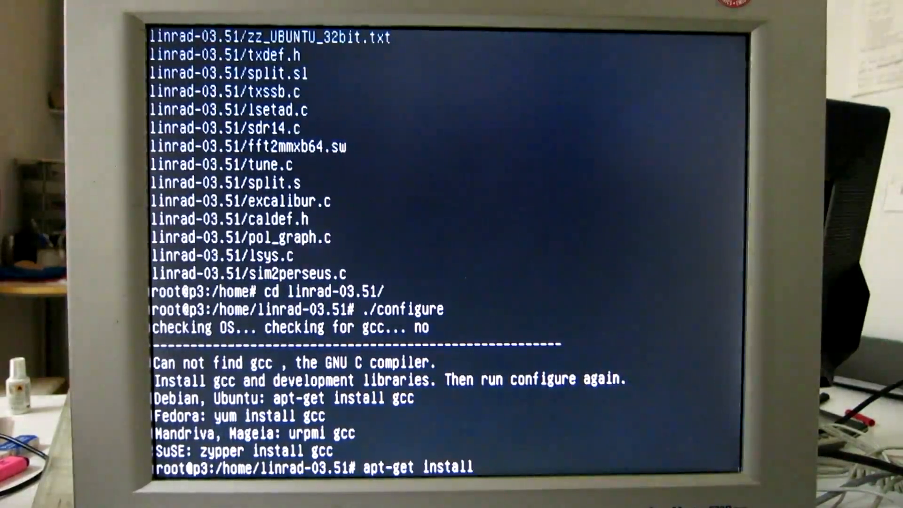
type("gpm")
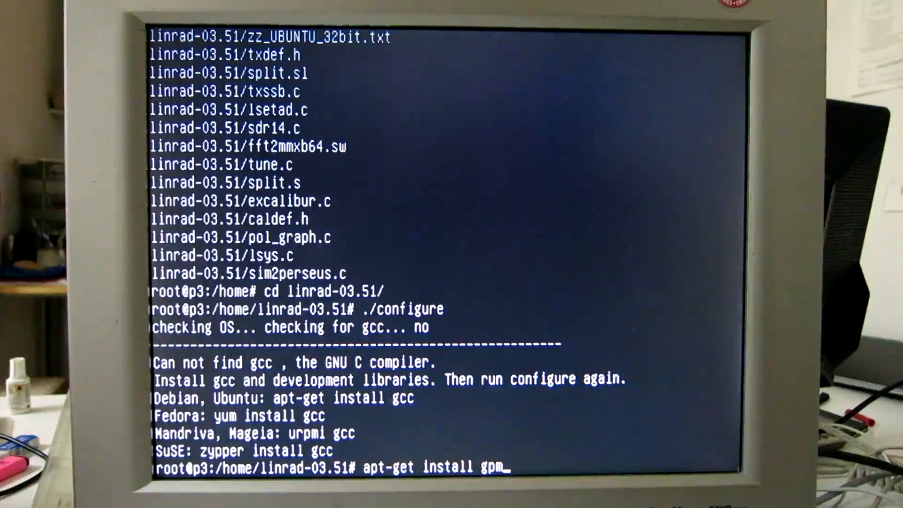
key("Return")
type("y")
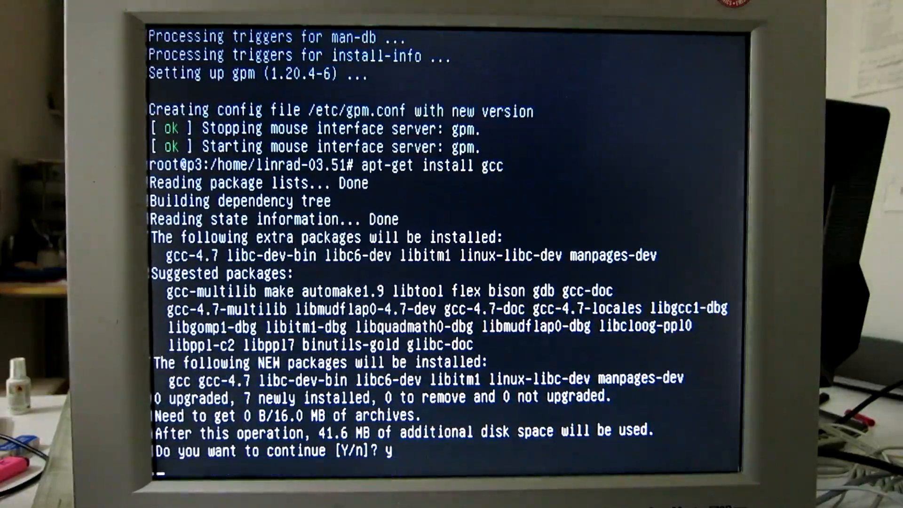
key("Return")
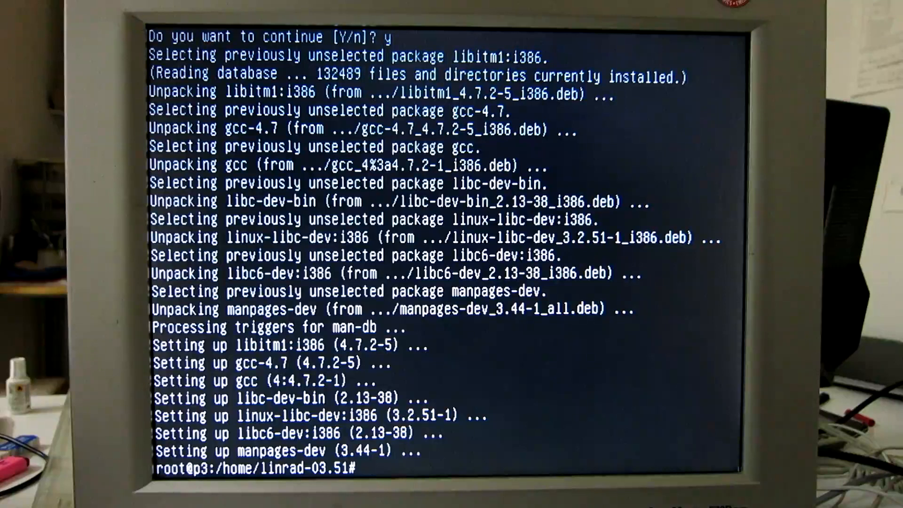
Rerun ./configure, see NASM missing, and enter apt-get install nasm.
type("./configure")
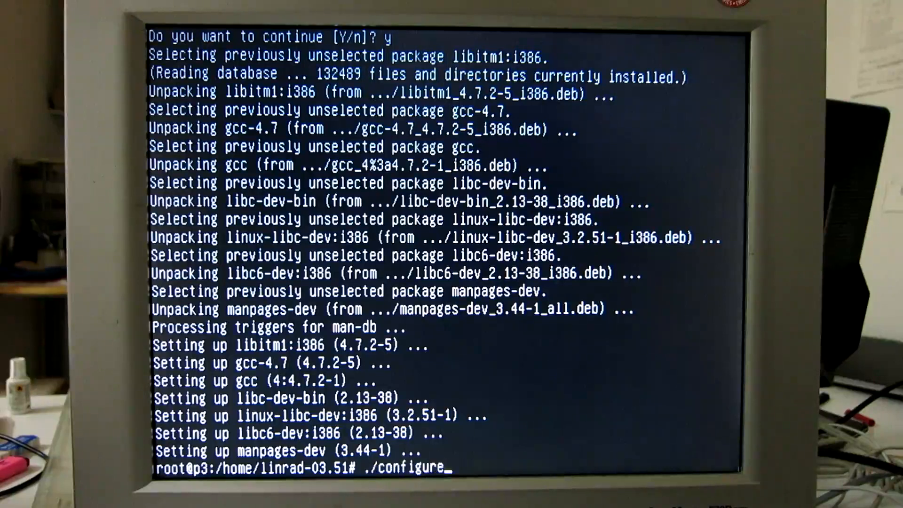
key("Return")
type("apt-get install nasm")
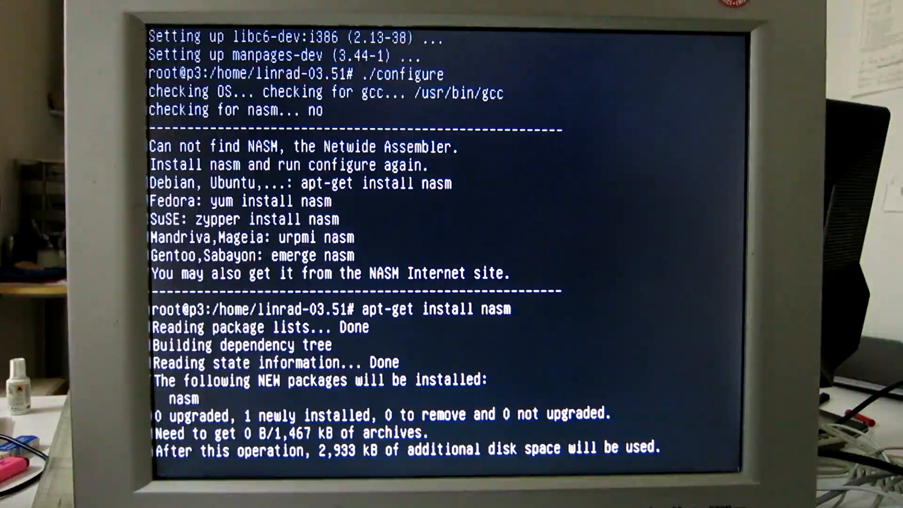
scroll("down", 3)
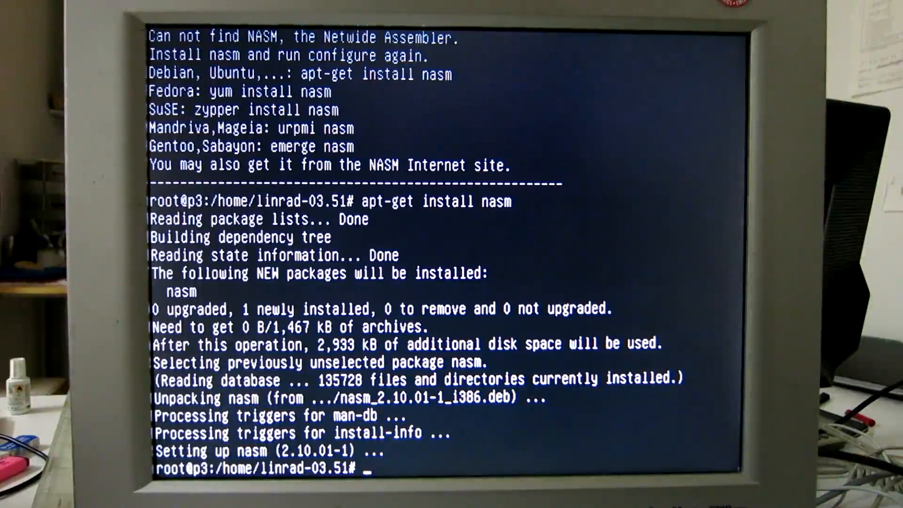
type("apt-get install nasm")
type("./configure")
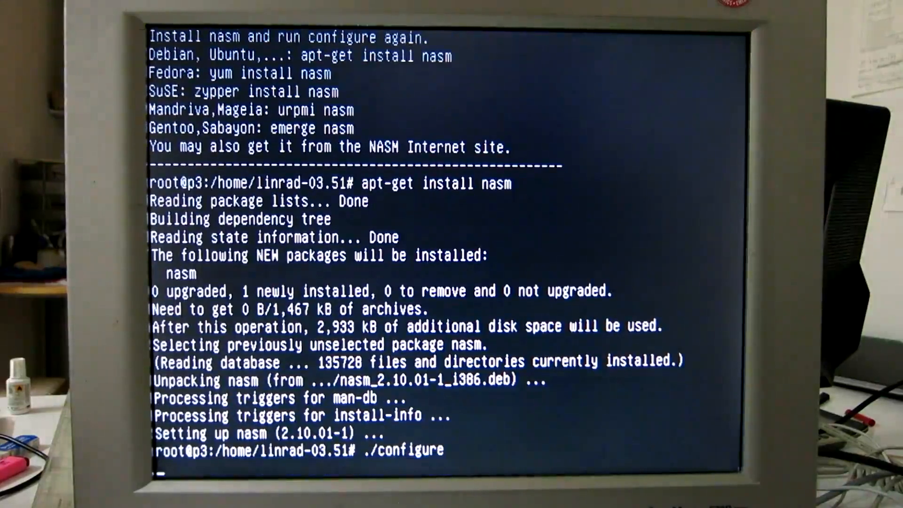
Rerun the configure check, which now reports make missing, and install make.
key("Return")
type("apt-get install make")
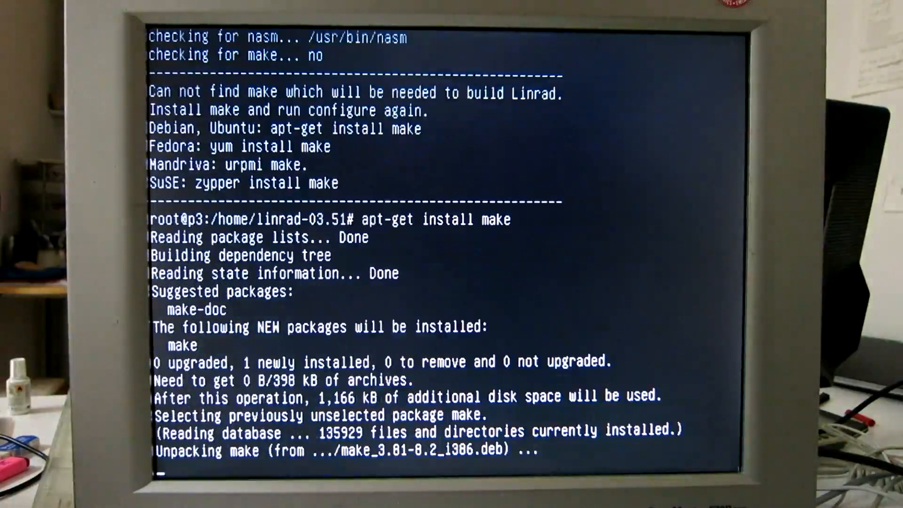
scroll("down", 3)
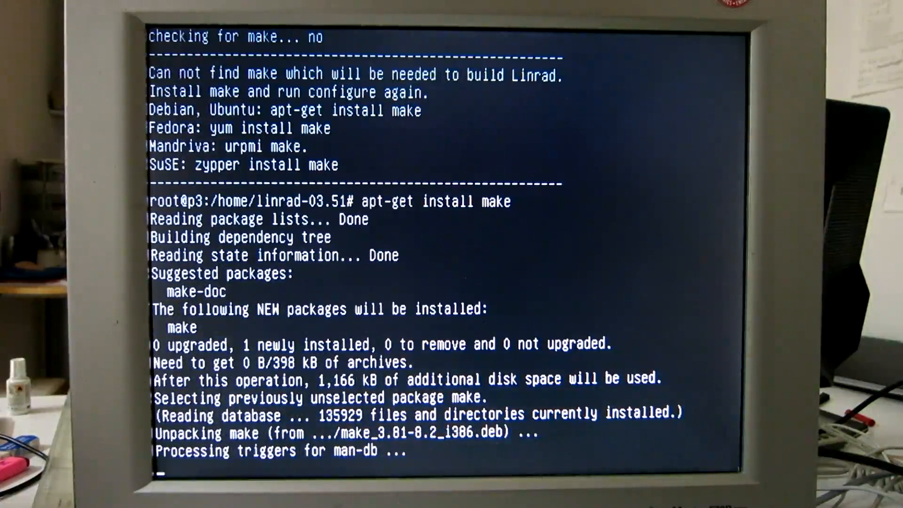
scroll("down", 3)
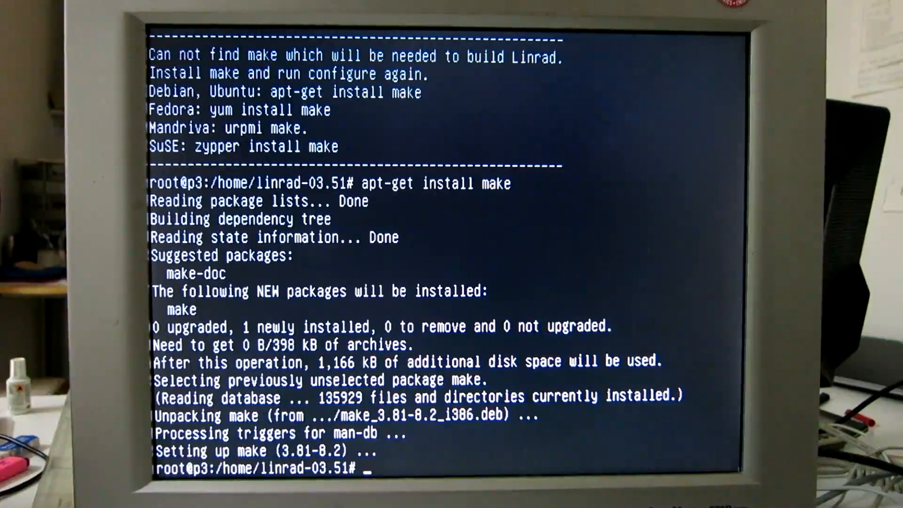
Rerun ./configure, which lists many missing libraries.
type("./configure")
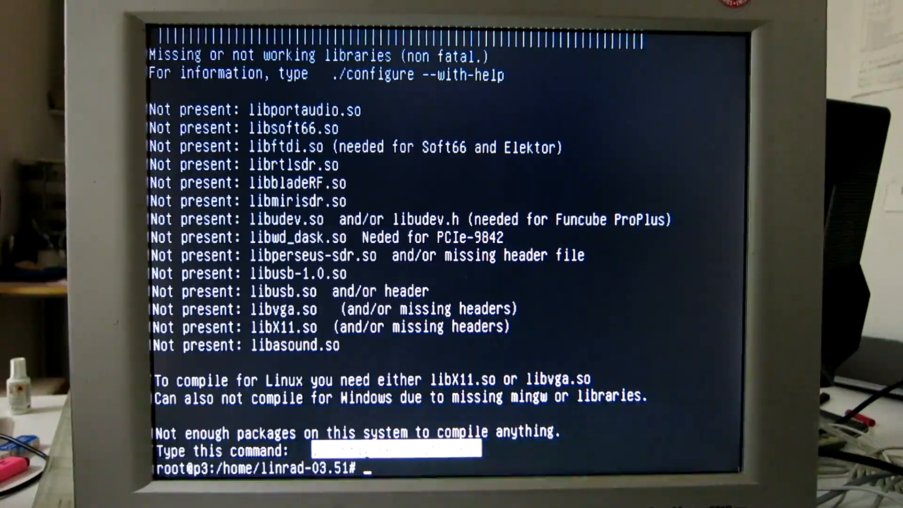
Run ./configure --with-help to get install advice, then begin installing libsvga1-dev.
type("./configure --with-help")
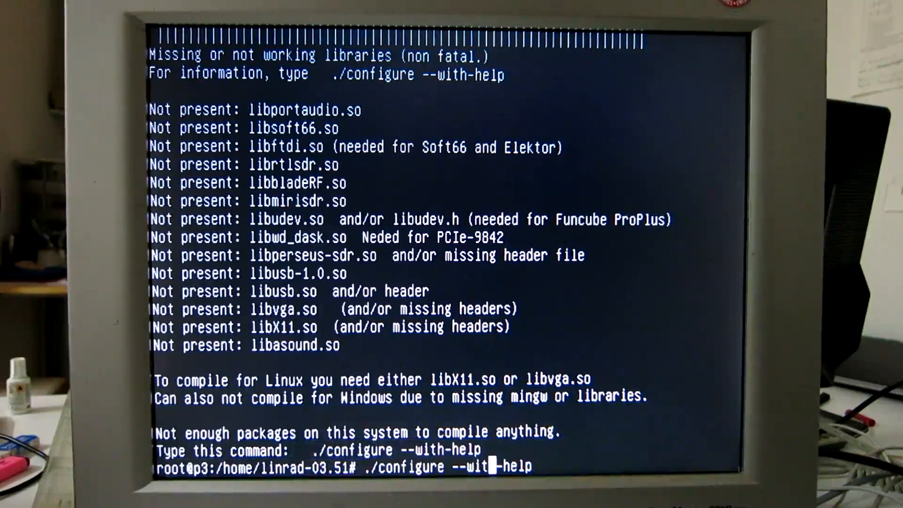
type("apt-get install libsvga1-dev")
key("Return")
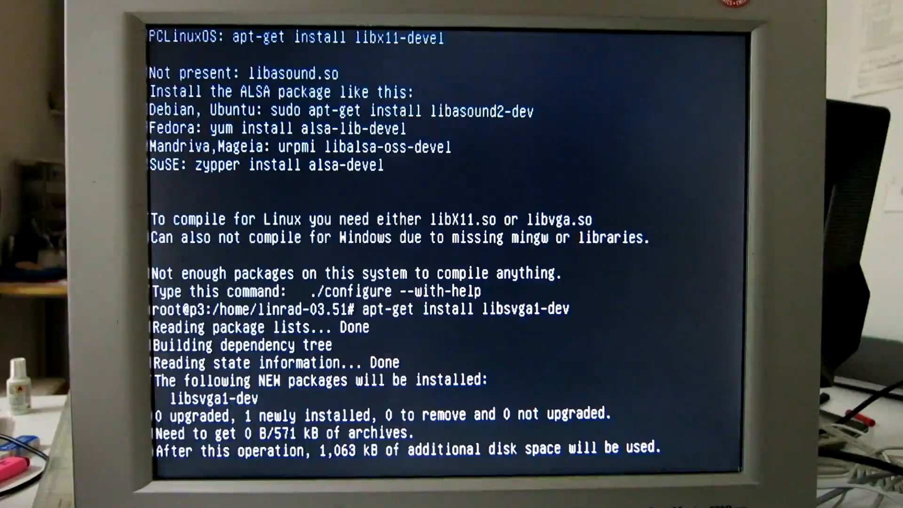
Let libsvga1-dev finish installing and rerun ./configure --with-help, which now says make can be run.
scroll("down", 3)
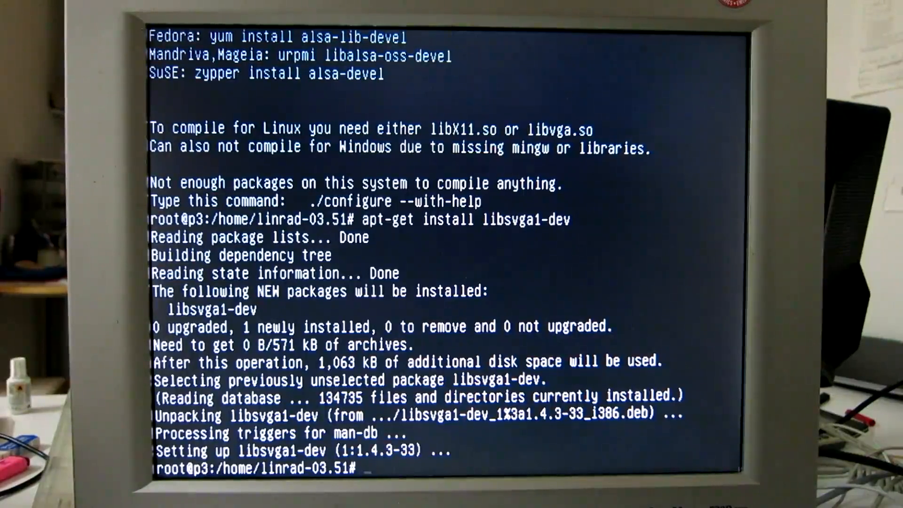
type("./configure --with-help")
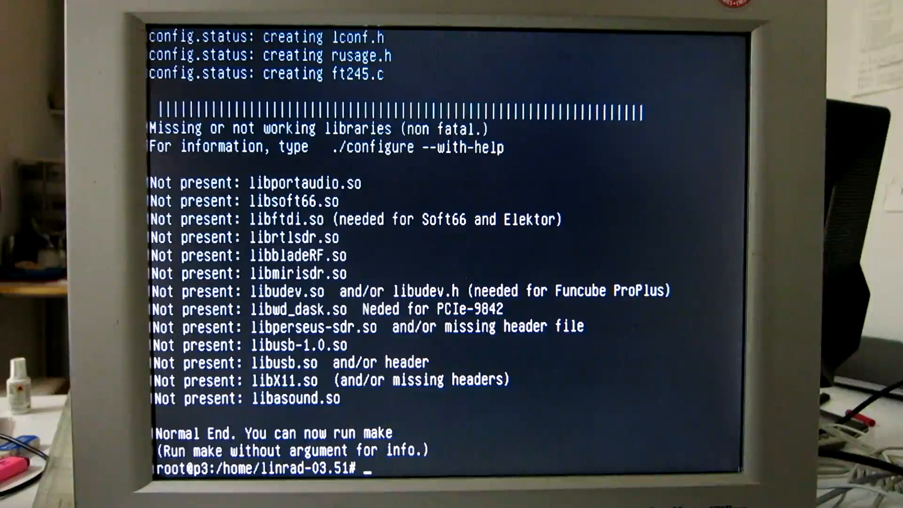
Run ./configure --with-help to get install advice for the remaining missing libraries.
type("./configure --with-help")
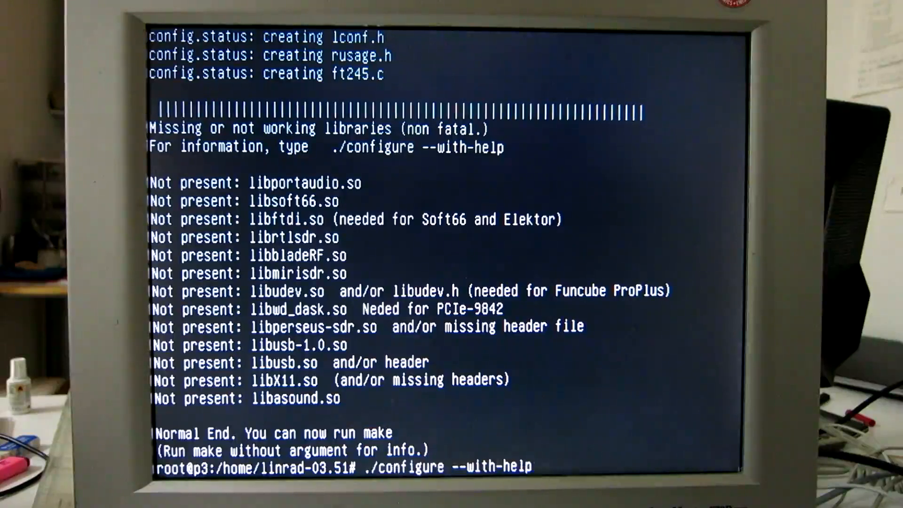
key("Return")
type("apt-get install libasound2-dev")
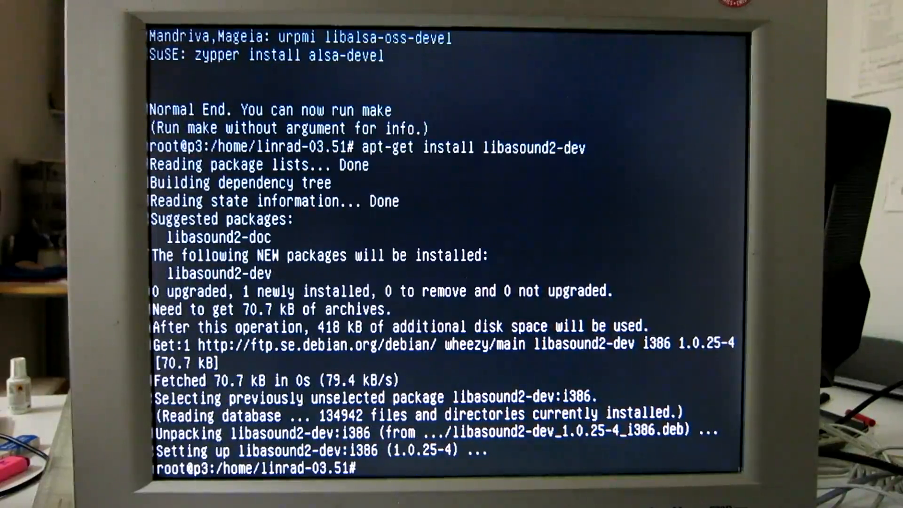
Run make without arguments to list the Linrad build targets (linrad, xlinrad, flinrad).
type("make")
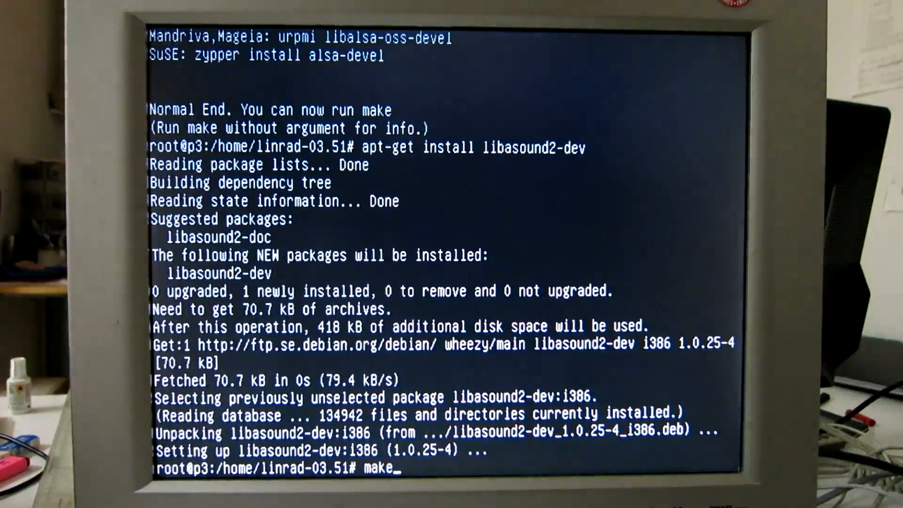
key("Return")
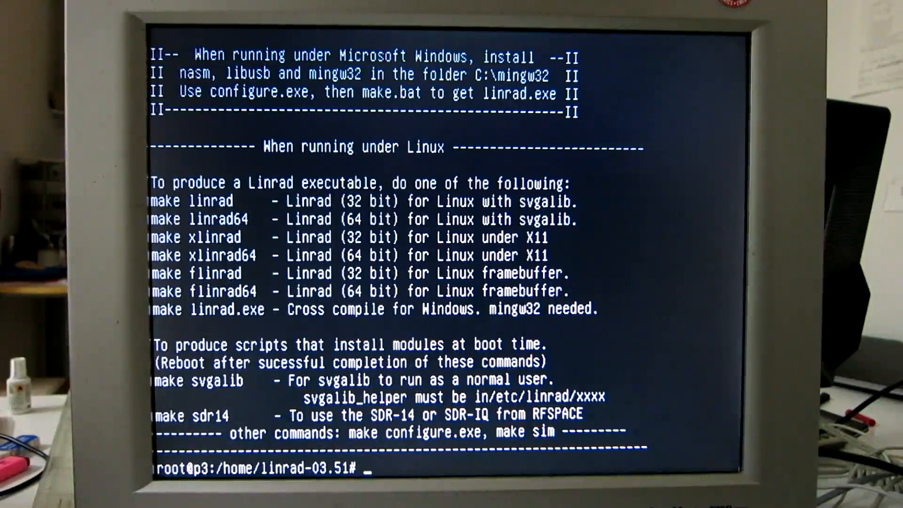
Run make linrad and follow the output until the svgalib binary is linked.
type("make")
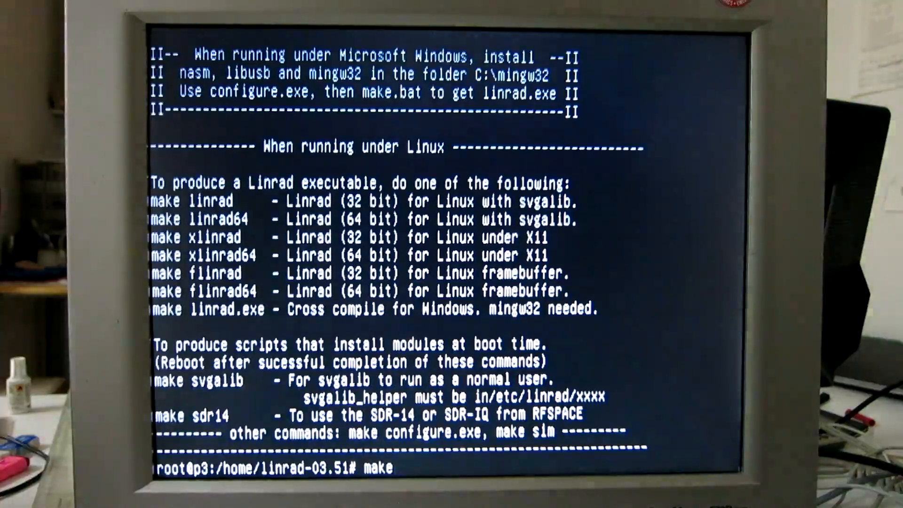
type("linrad")
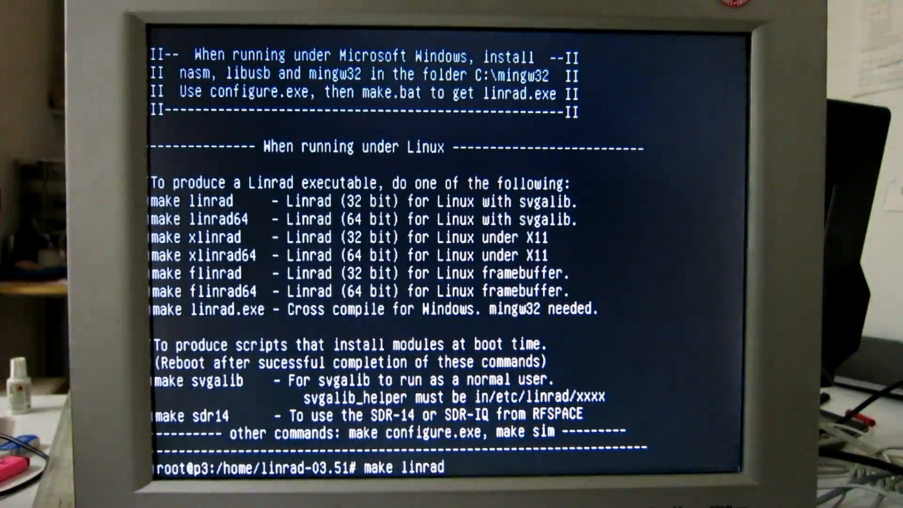
key("Return")
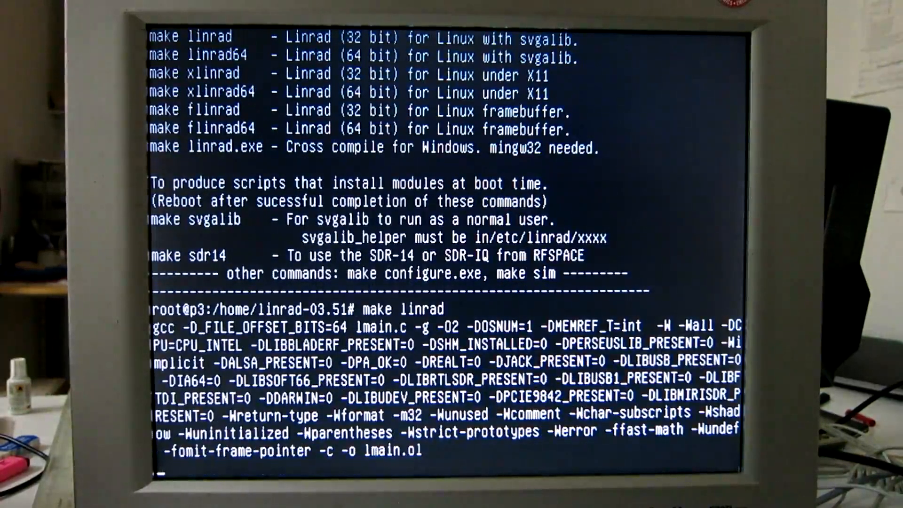
scroll("down", 3)
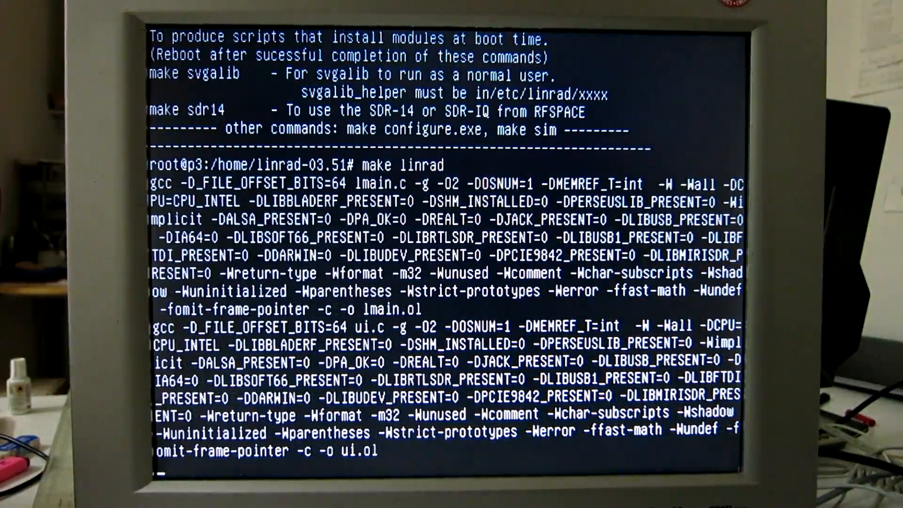
scroll("down", 3)
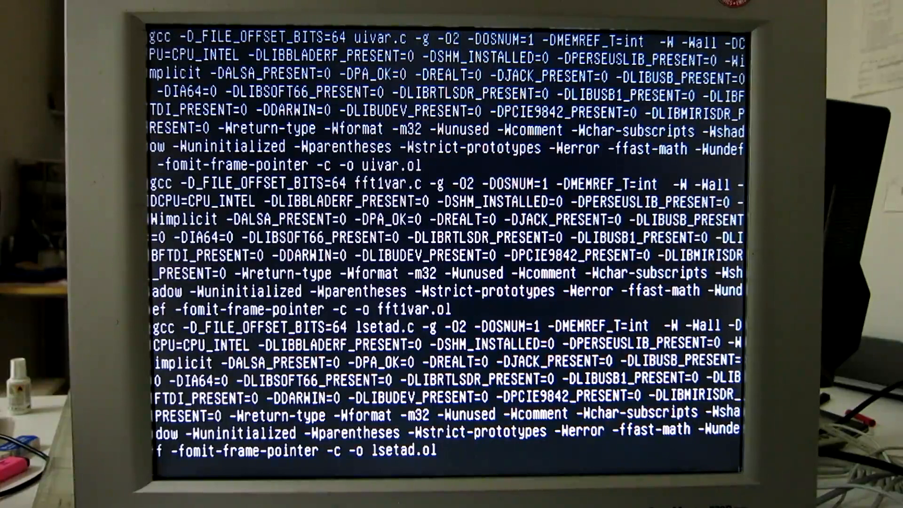
scroll("down", 3)
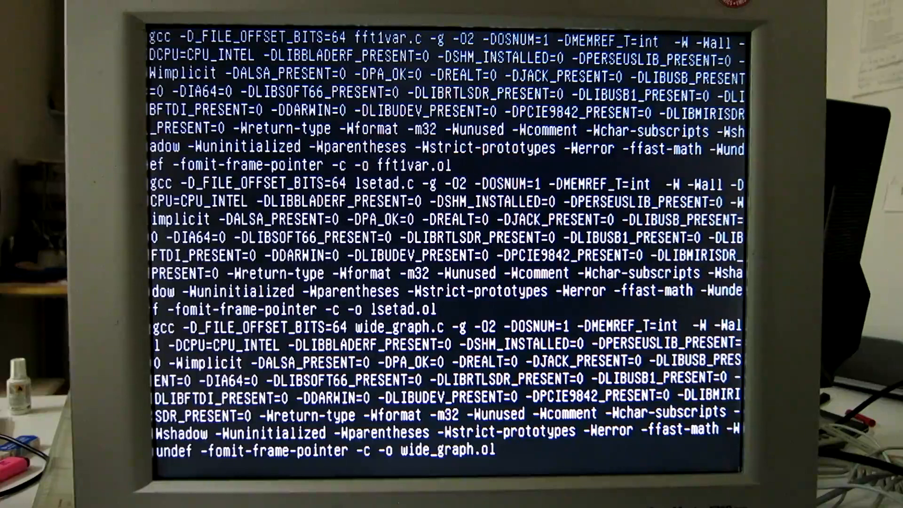
scroll("down", 3)
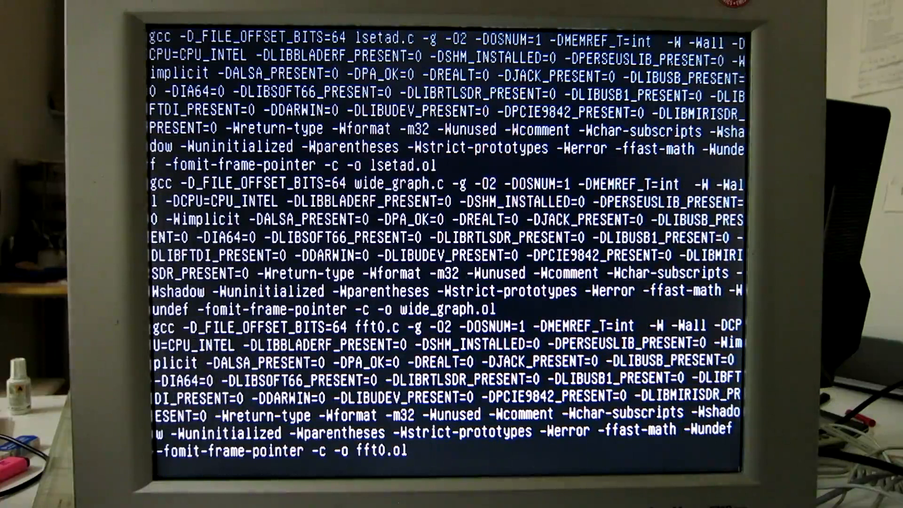
scroll("down", 3)
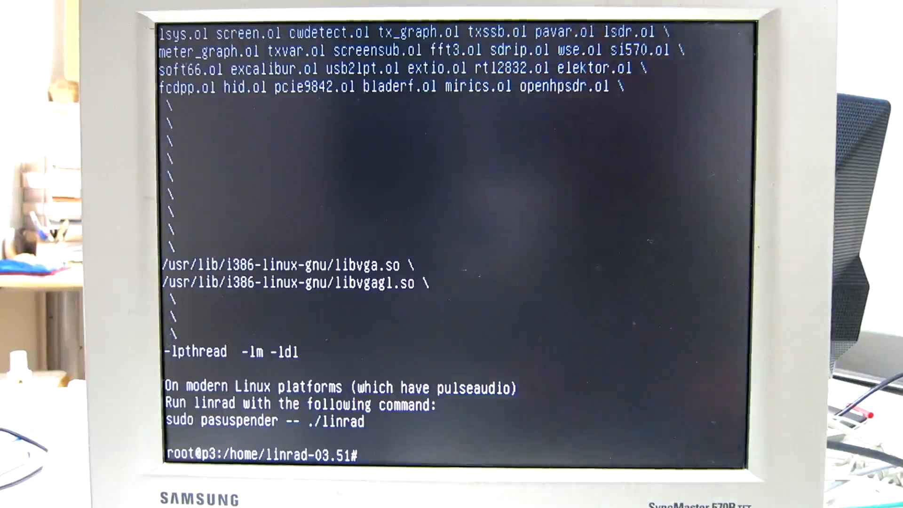
Run ./vgatest and test the 800x600 (mode 11) and 640x480 (mode 10) video modes.
type("./vg")
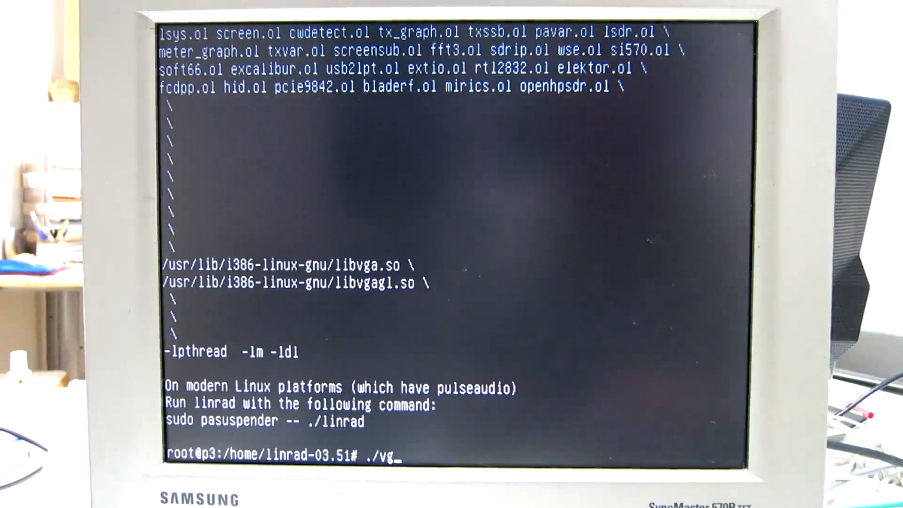
type("atest")
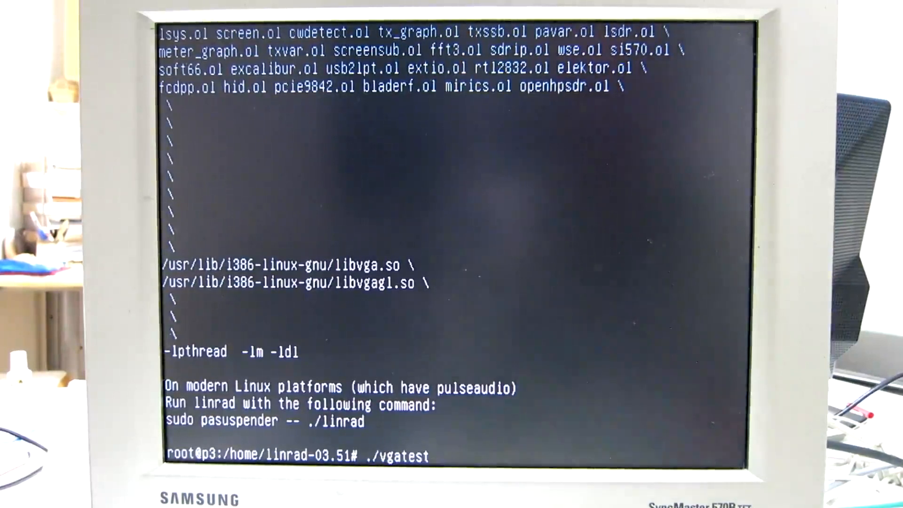
key("Return")
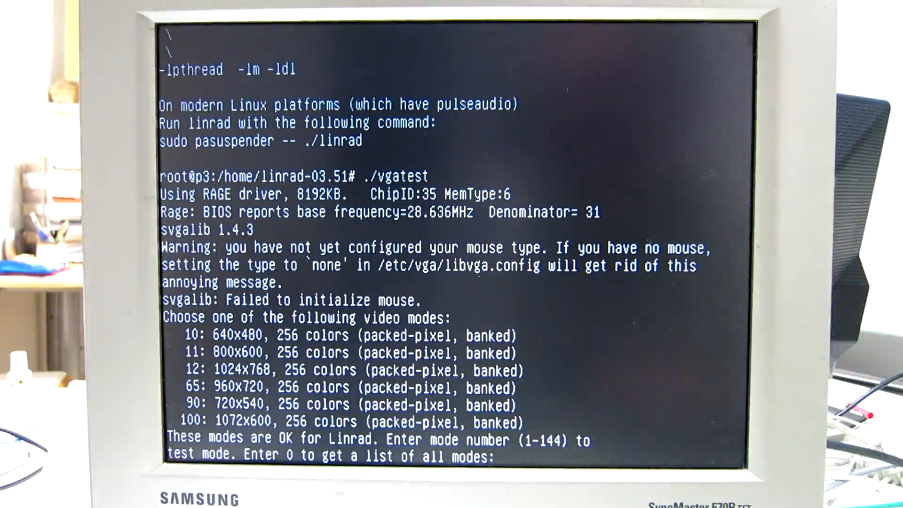
type("11")
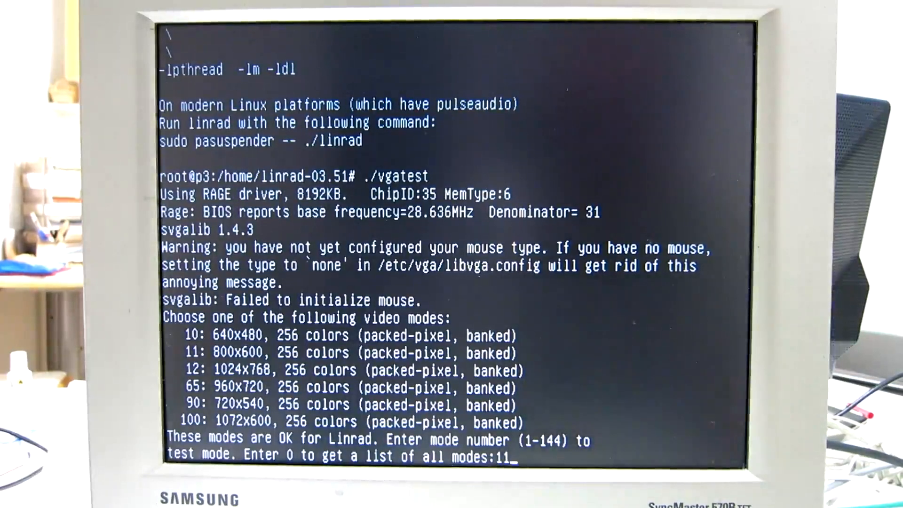
key("Return")
type("1")
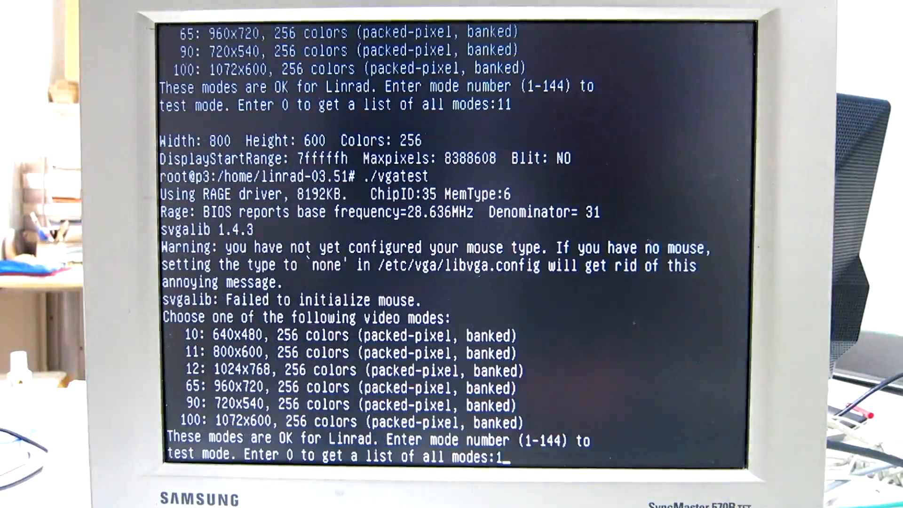
type("0")
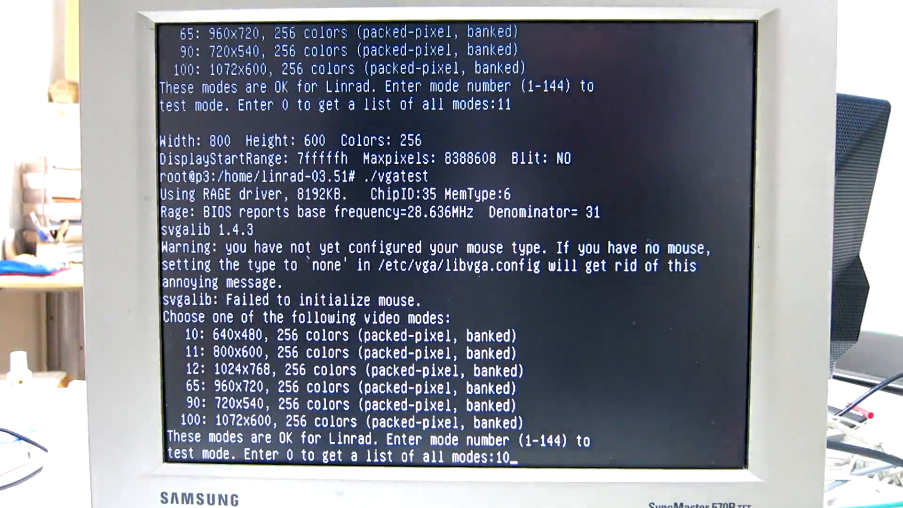
key("Return")
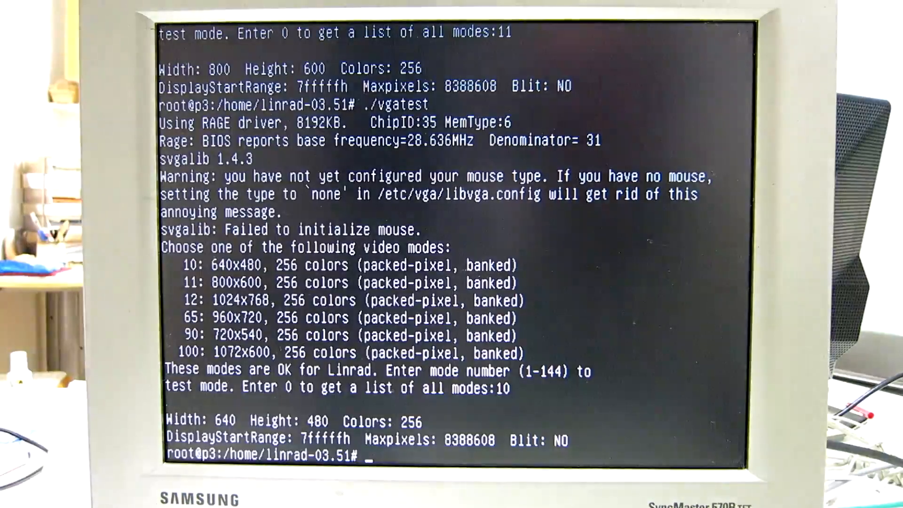
Start ./vgatest again for the 1024x768 mode test.
type("./vgatest")
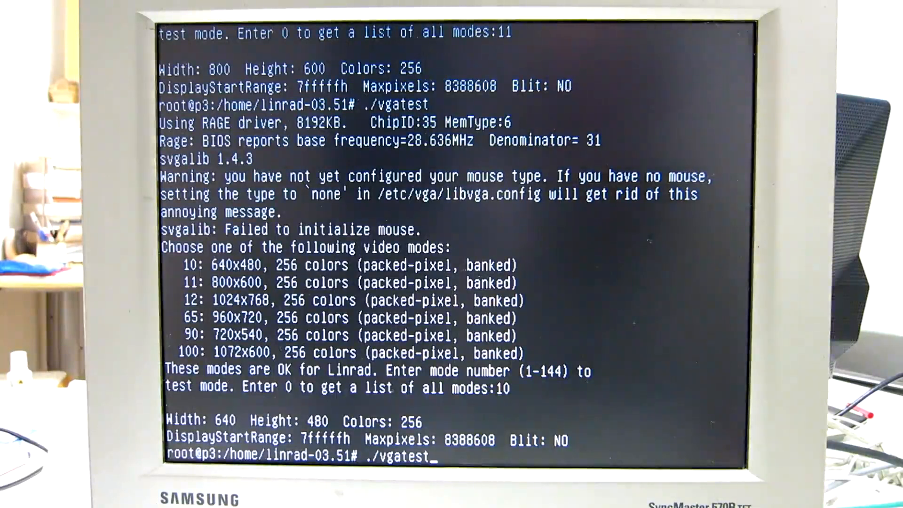
key("Return")
type("12")
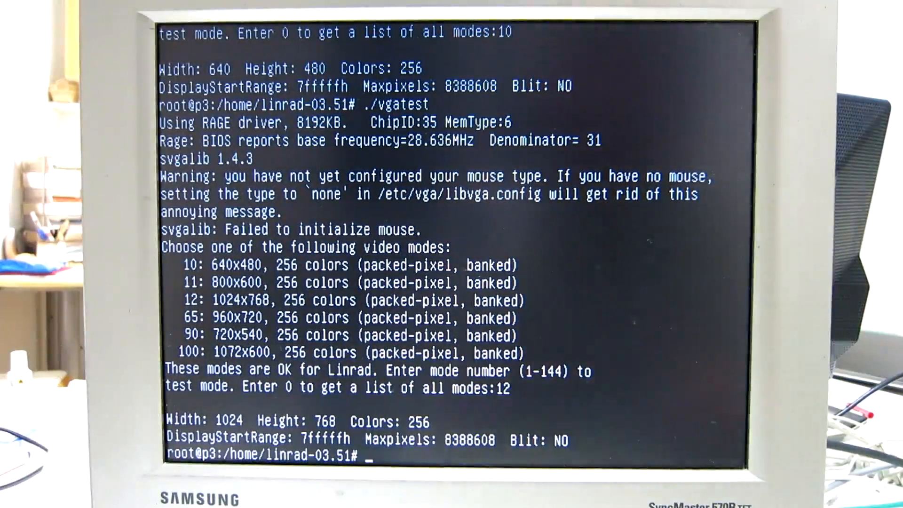
Open /etc/vga/libvga.config in nano.
type("nan")
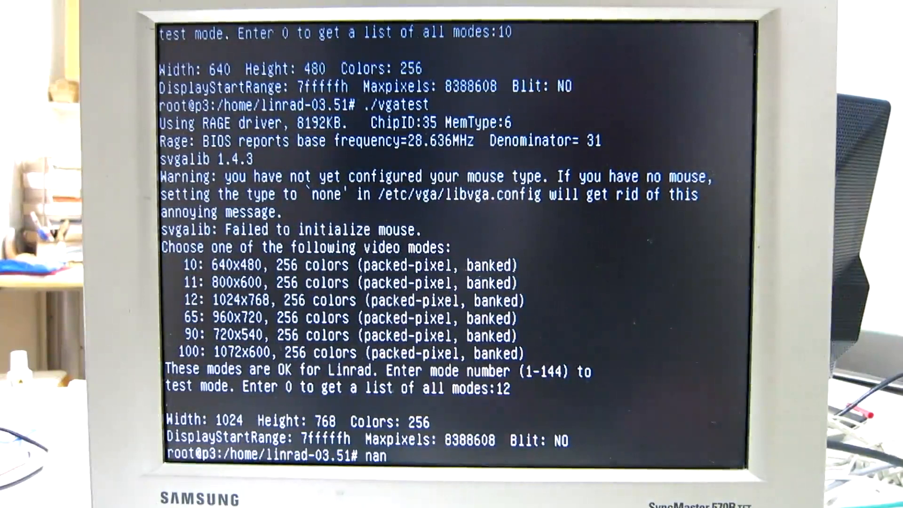
type("o /e")
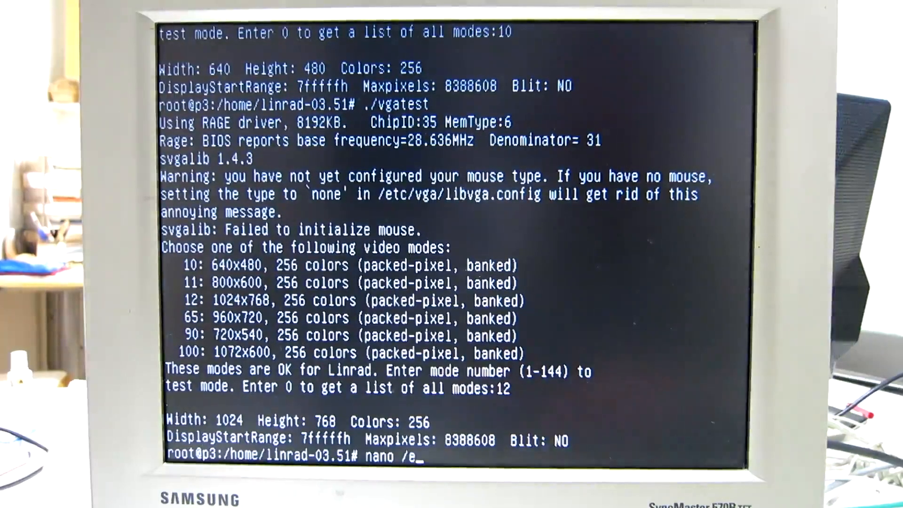
type("tc/vg")
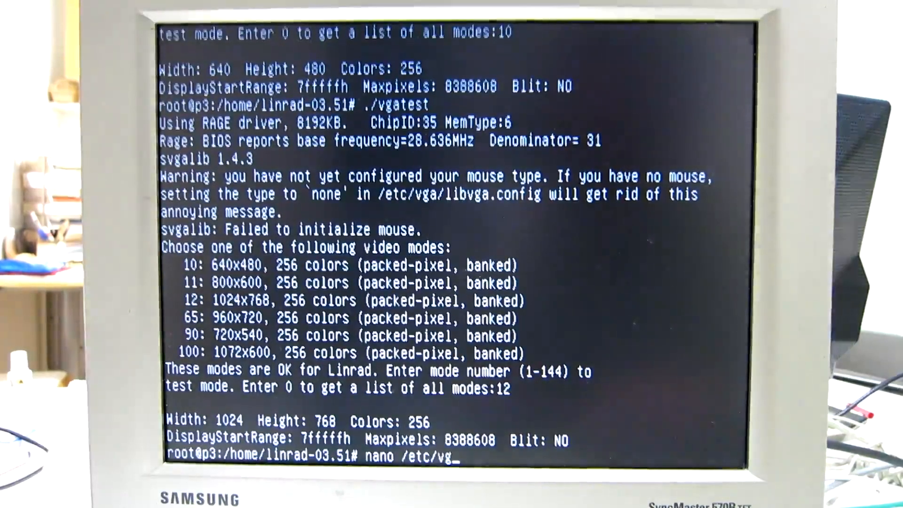
type("a/libvga")
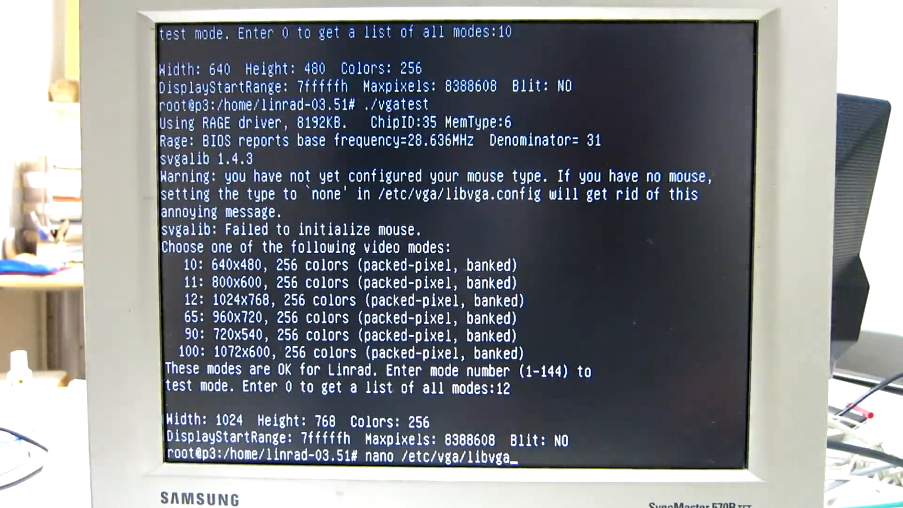
type(".config")
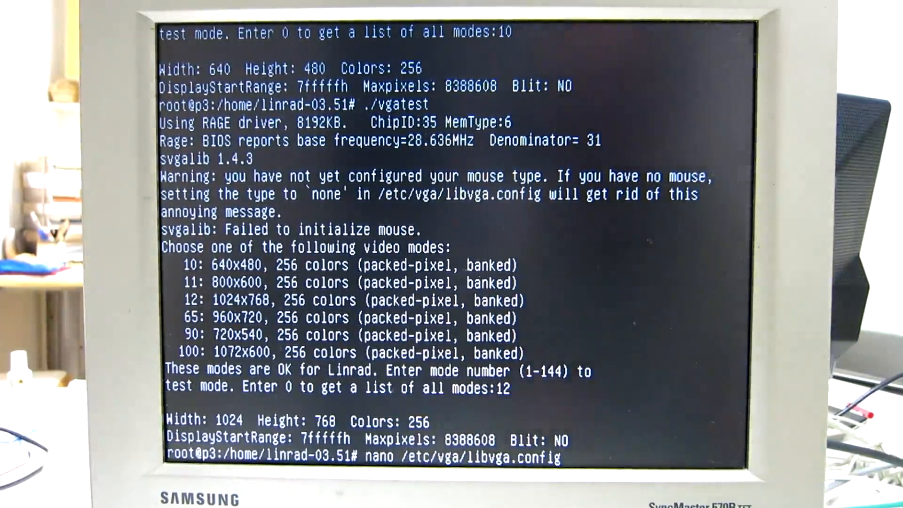
key("Return")
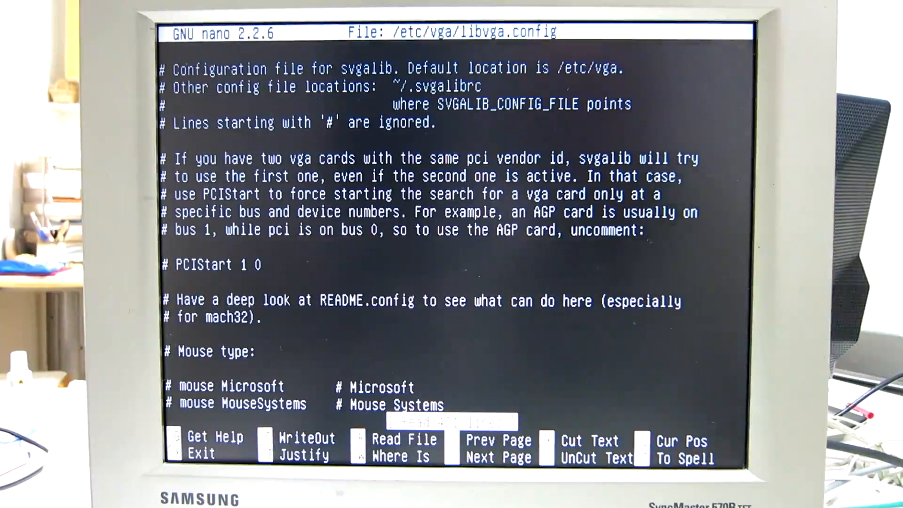
Comment out 'mouse unconfigured' so mouse IMPS2 is the active type, then move down to the monitor section.
scroll("down", 3)
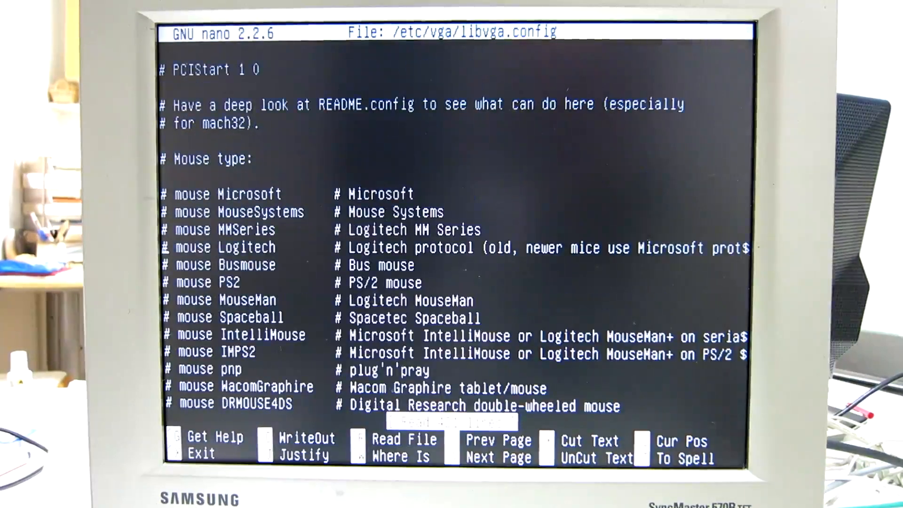
scroll("down", 3)
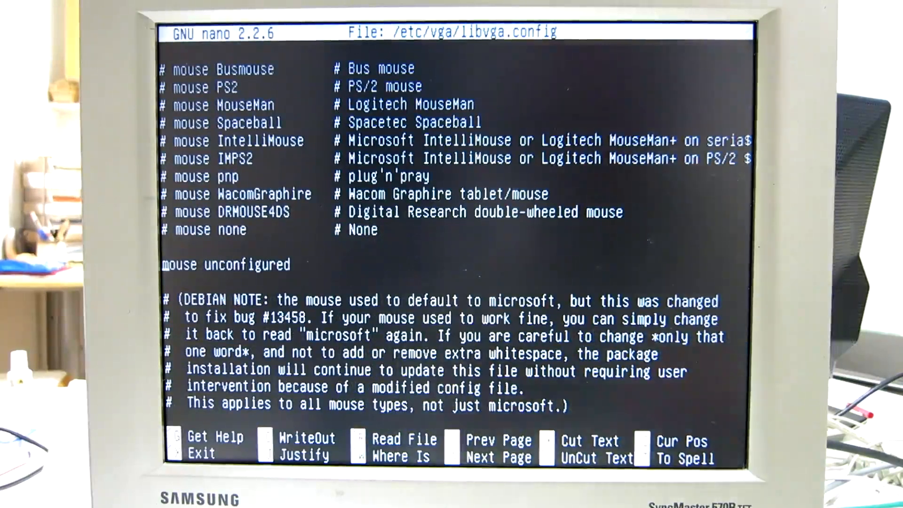
type("#")
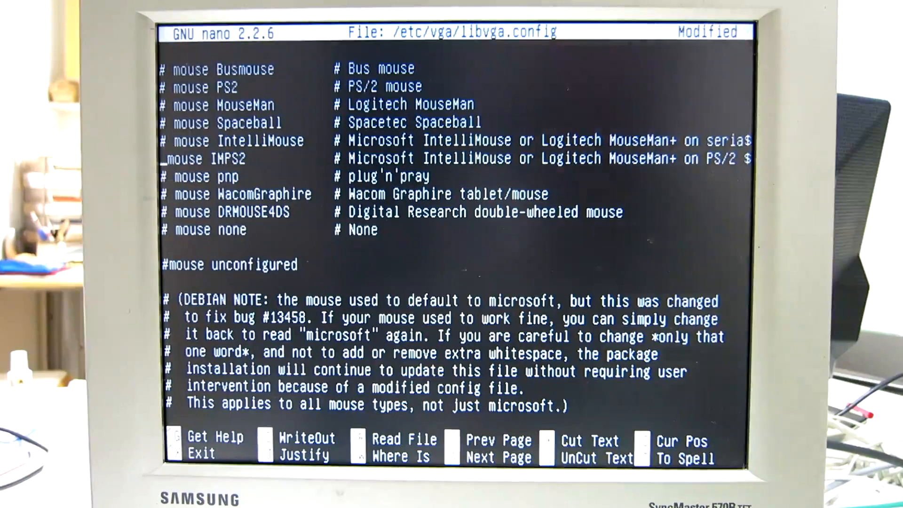
scroll("down", 3)
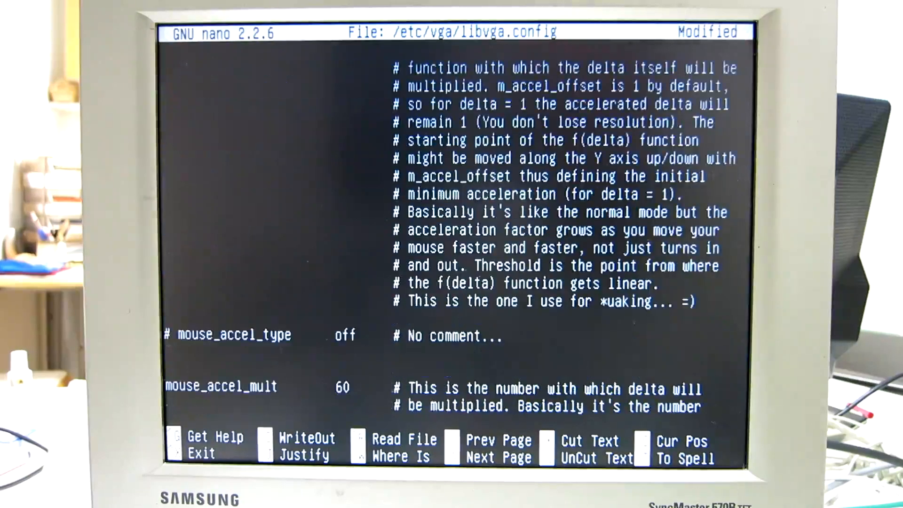
scroll("down", 3)
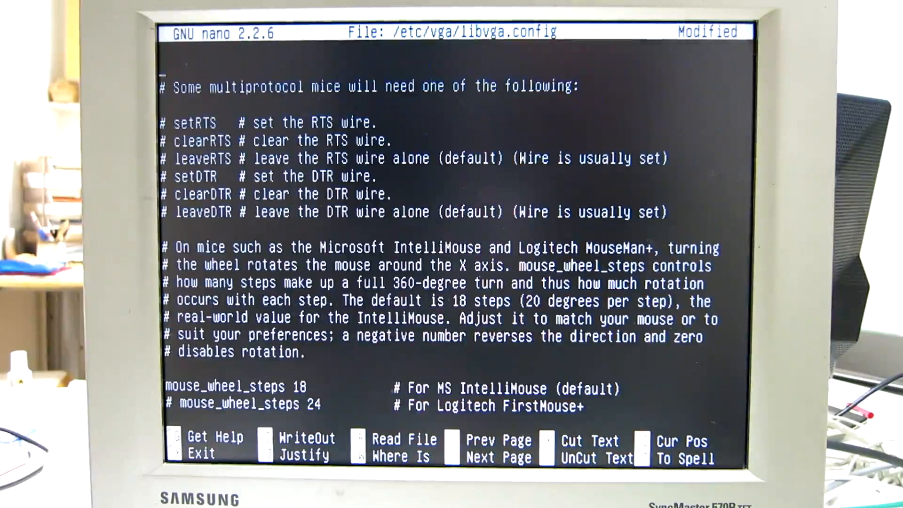
scroll("down", 3)
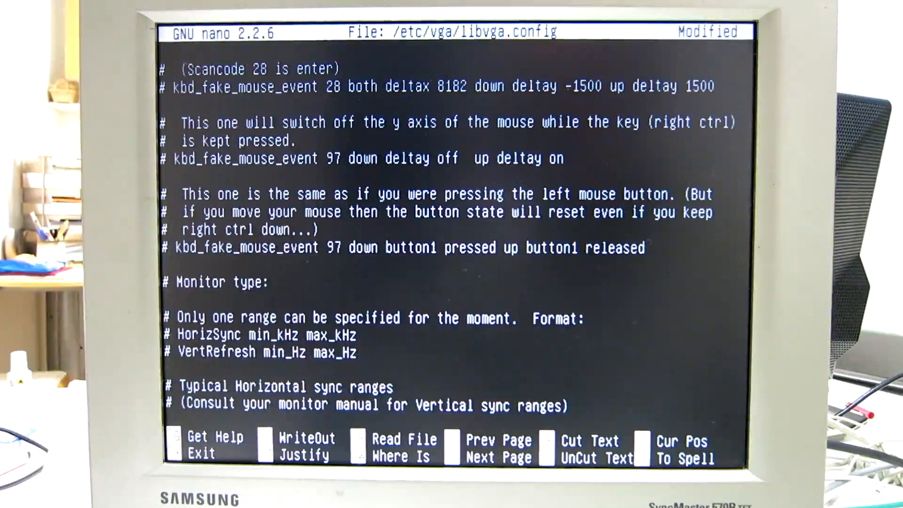
scroll("down", 3)
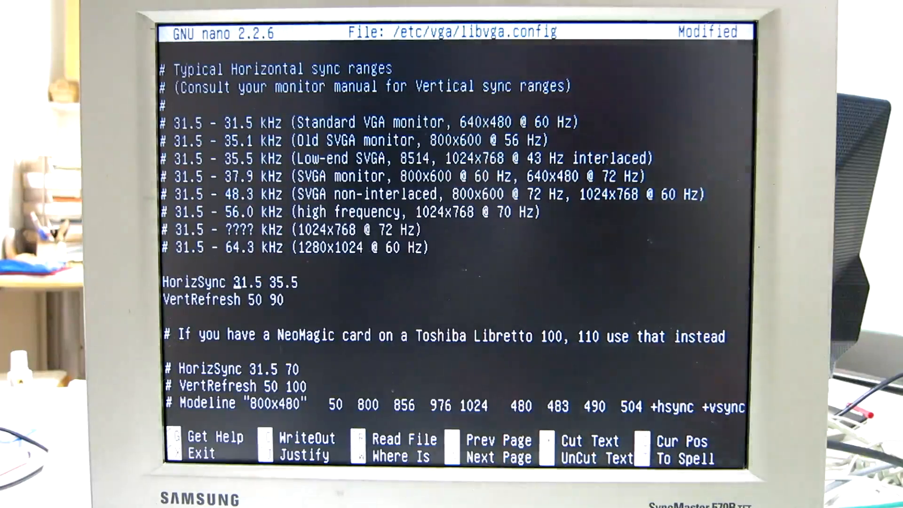
Set HorizSync to 30 61 and VertRefresh to 50 75 in libvga.config.
type("30 6")
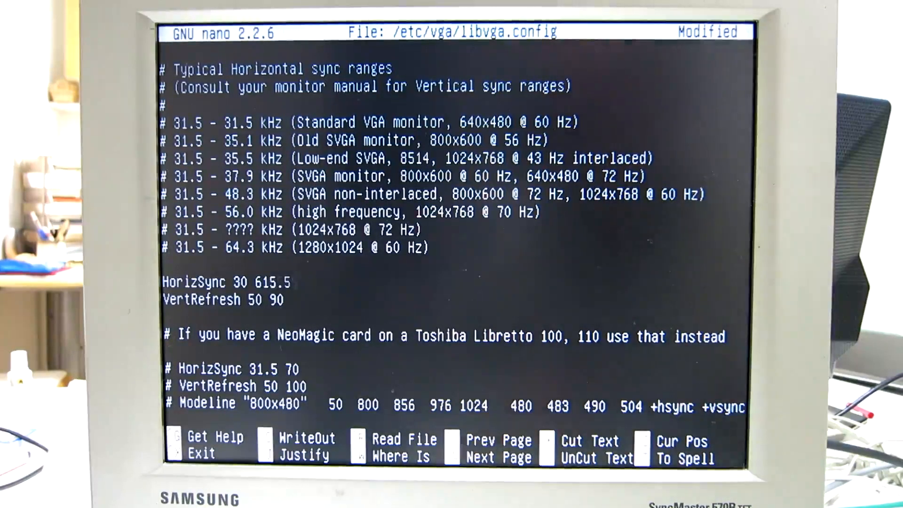
key("BackSpace")
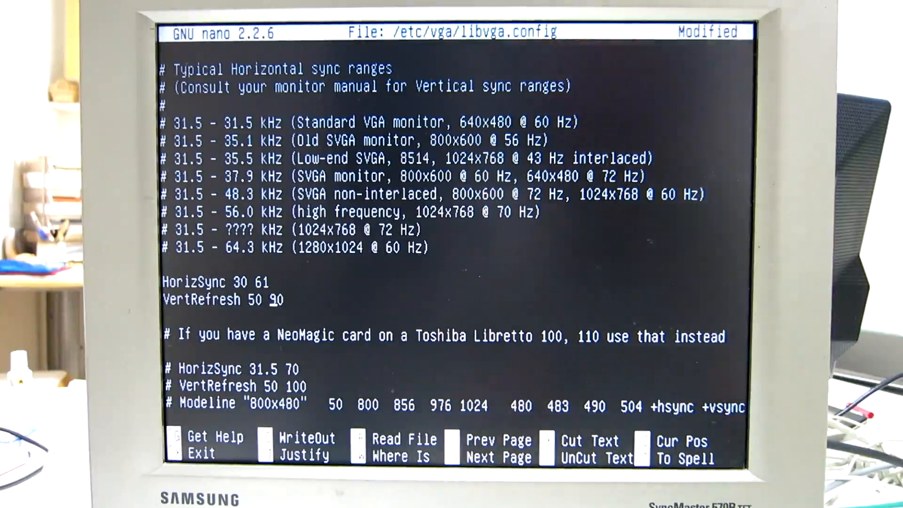
type("75")
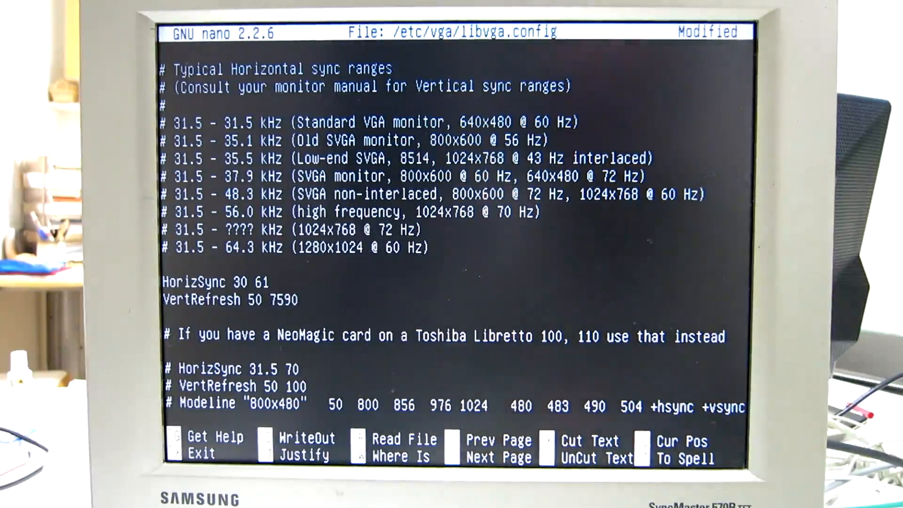
key("BackSpace")
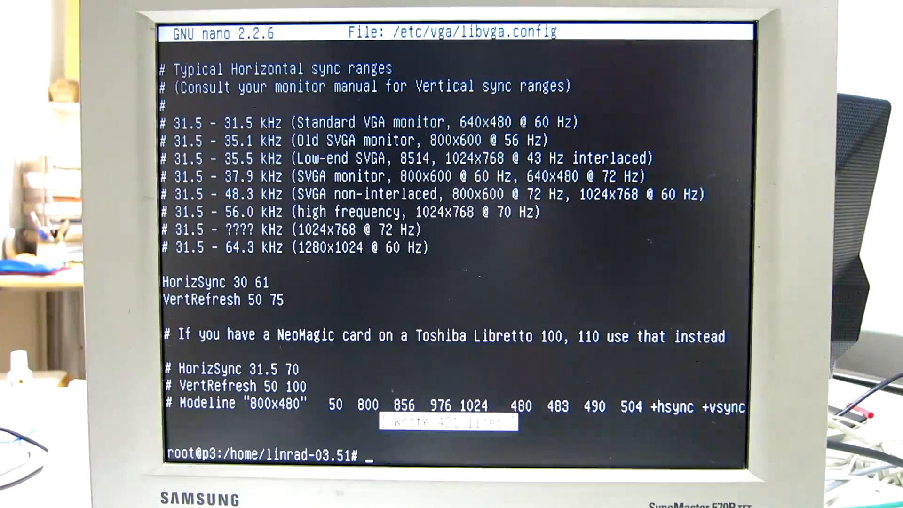
Run ./vgatest and test the 1024x768 mode (12) without the mouse warning.
type("./vgatest")
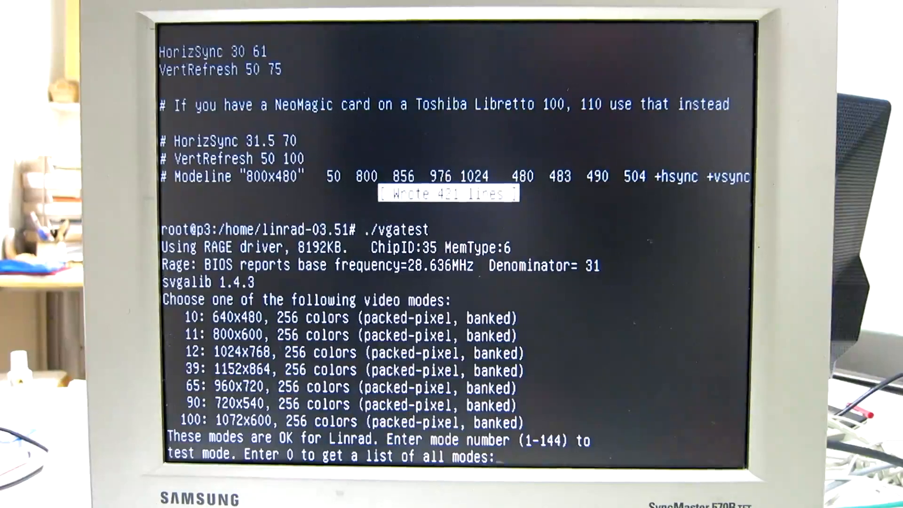
type("12")
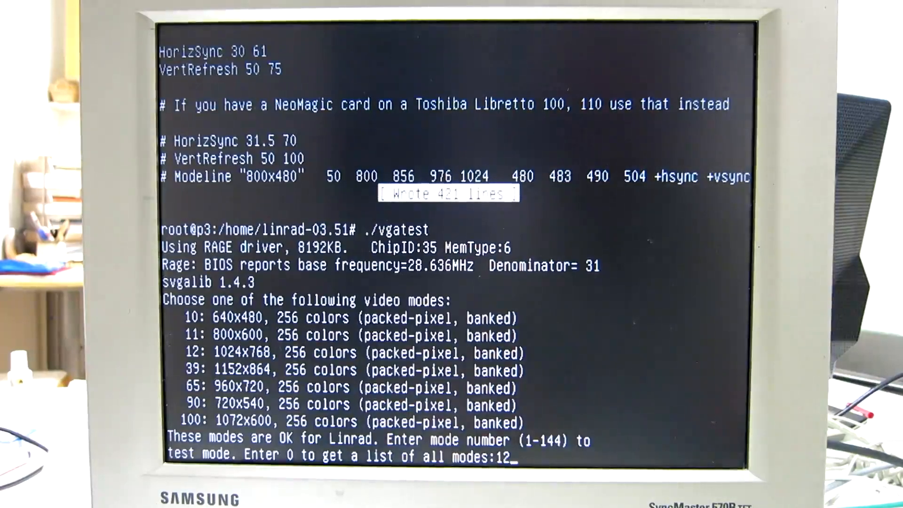
key("Return")
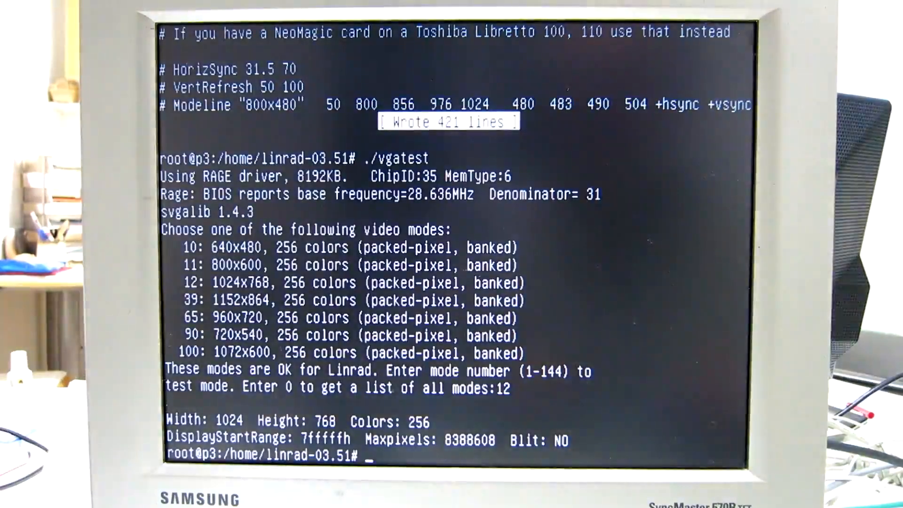
Run ./mousetest to check the svgalib mouse.
type("./")
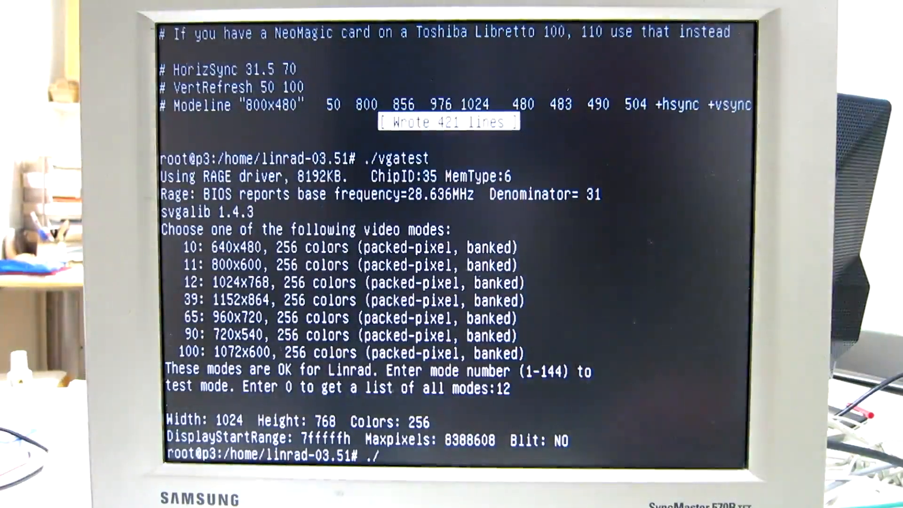
type("mouset")
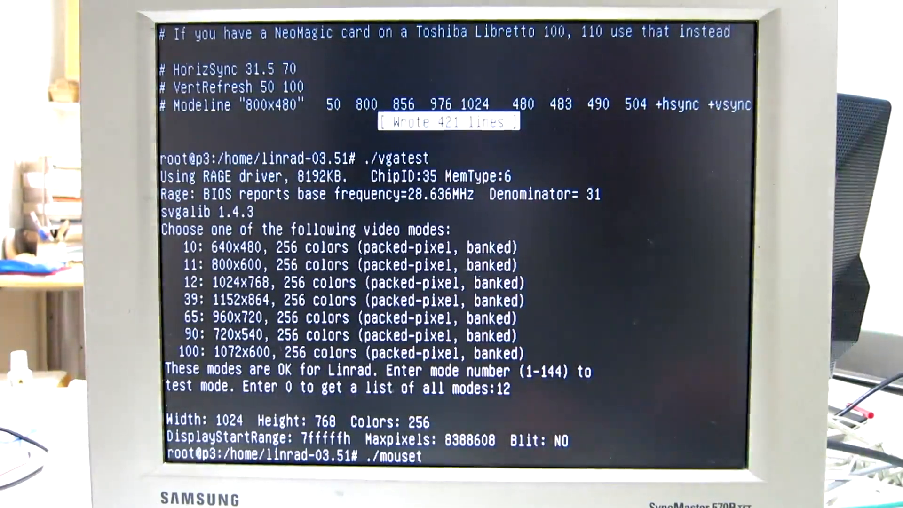
type("est")
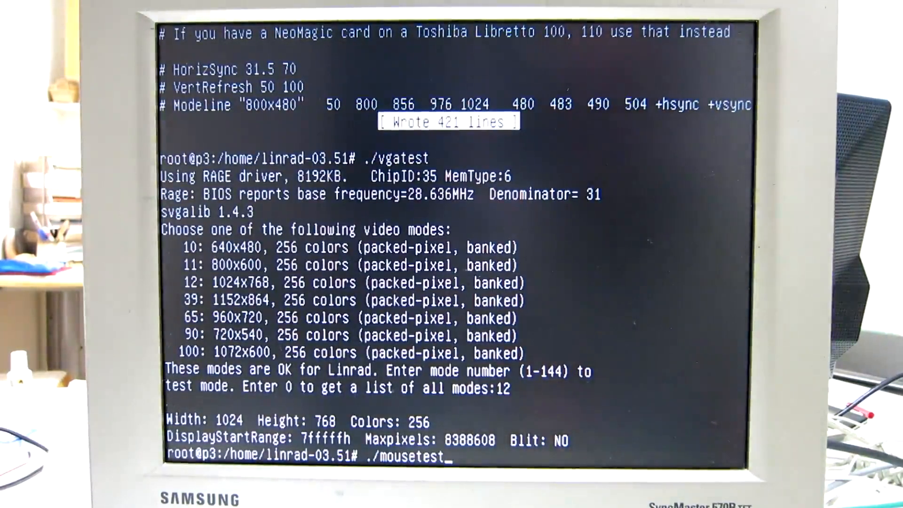
key("Return")
type("apt-get install libasound2-dev")
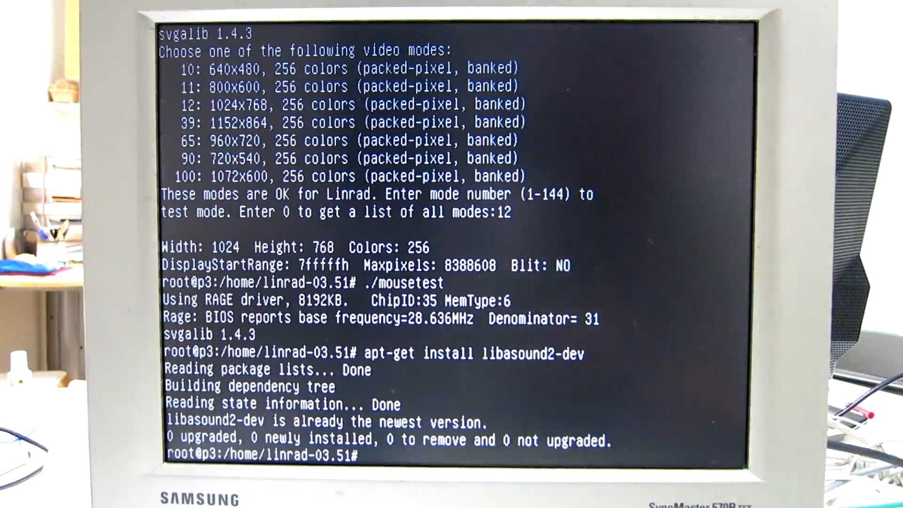
Type ./linrad at the prompt, ready to launch the freshly built program.
type("./l")
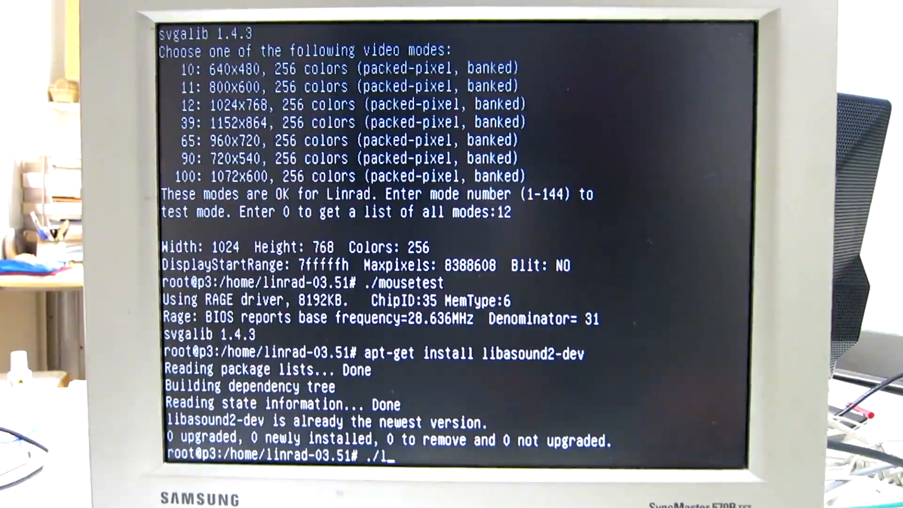
type("inrad")
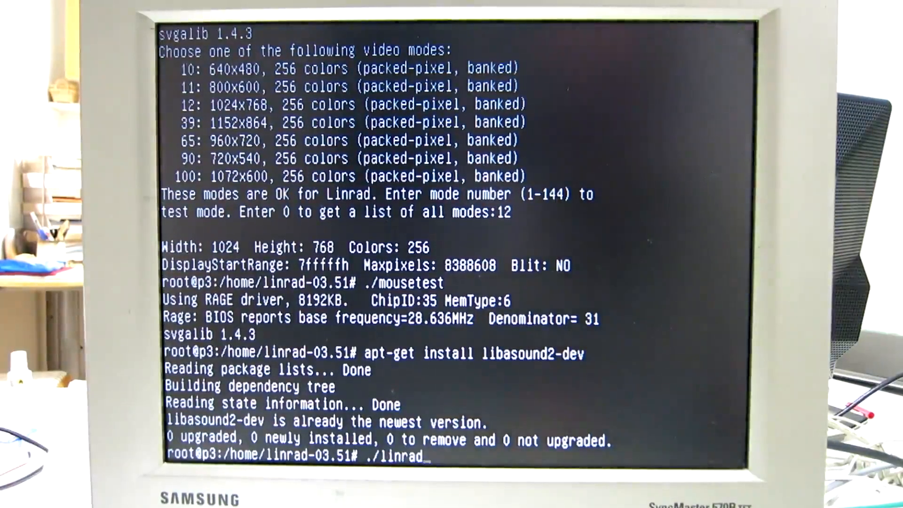